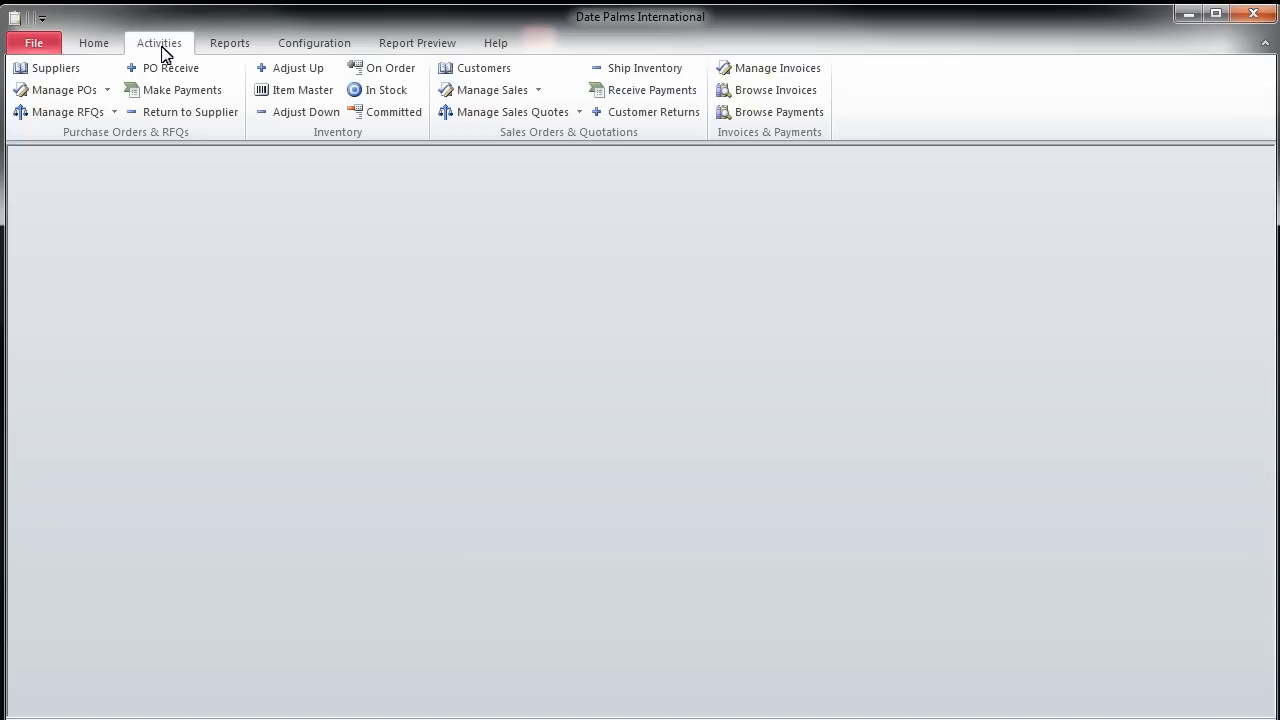
- Open the Purchase Orders and RFQs window and start a new purchase record
click(58, 89)
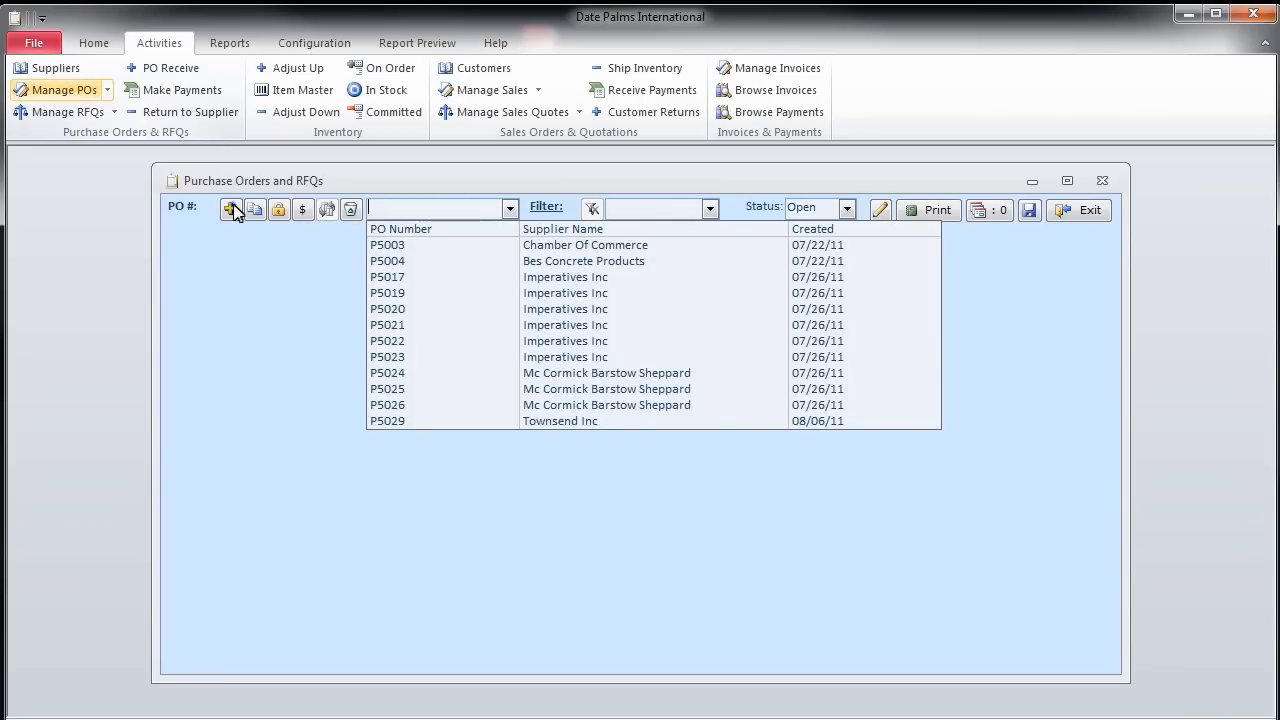
click(231, 209)
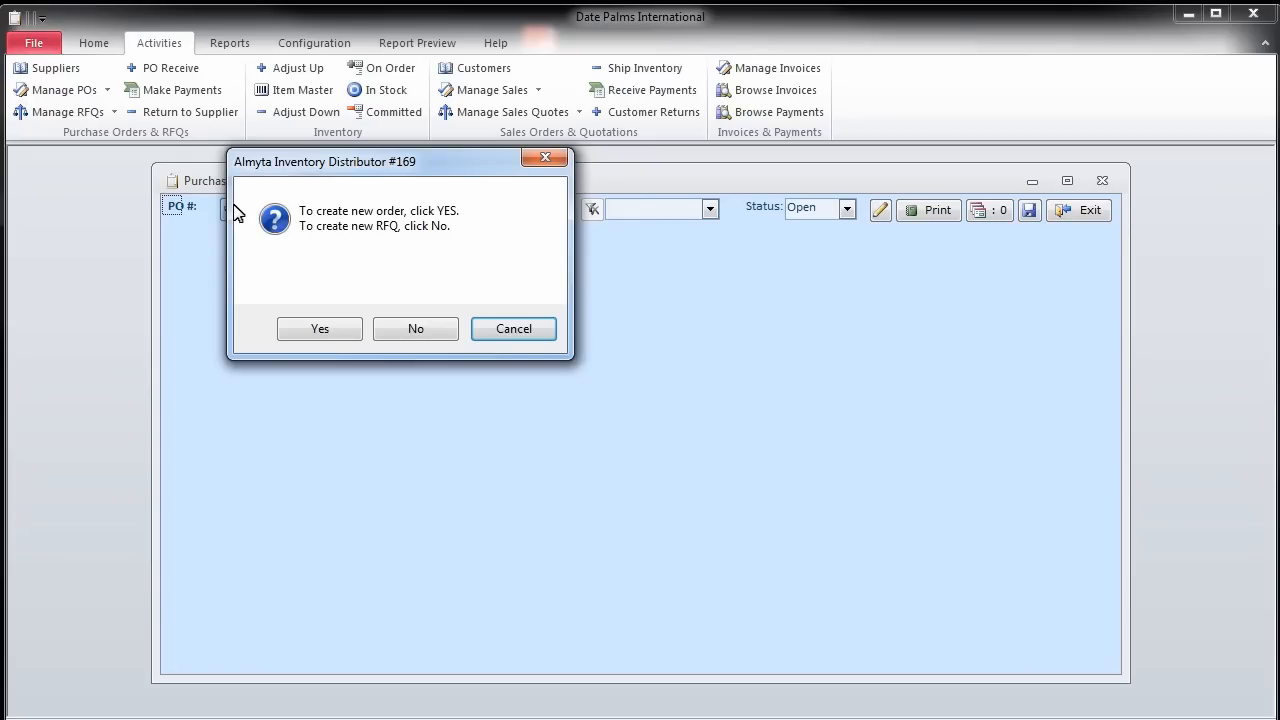
- Create blank purchase order P5032 and bring up the available suppliers
click(319, 328)
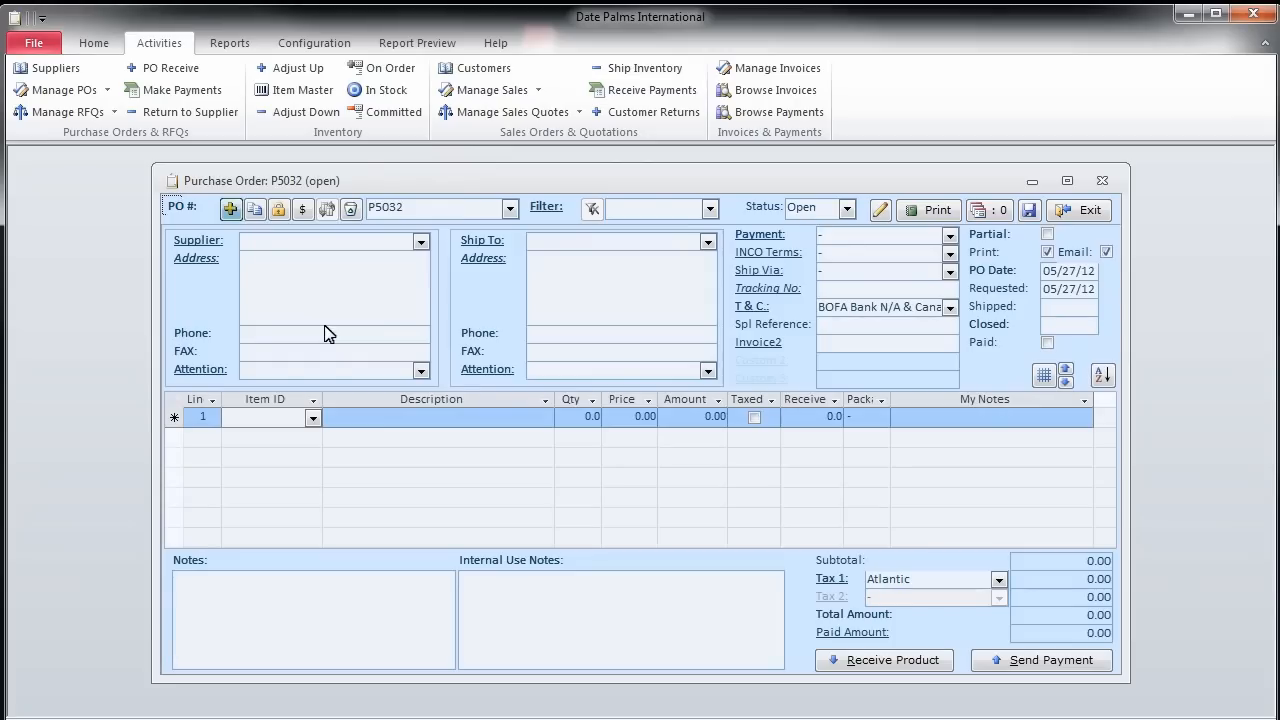
mouse_move(412, 294)
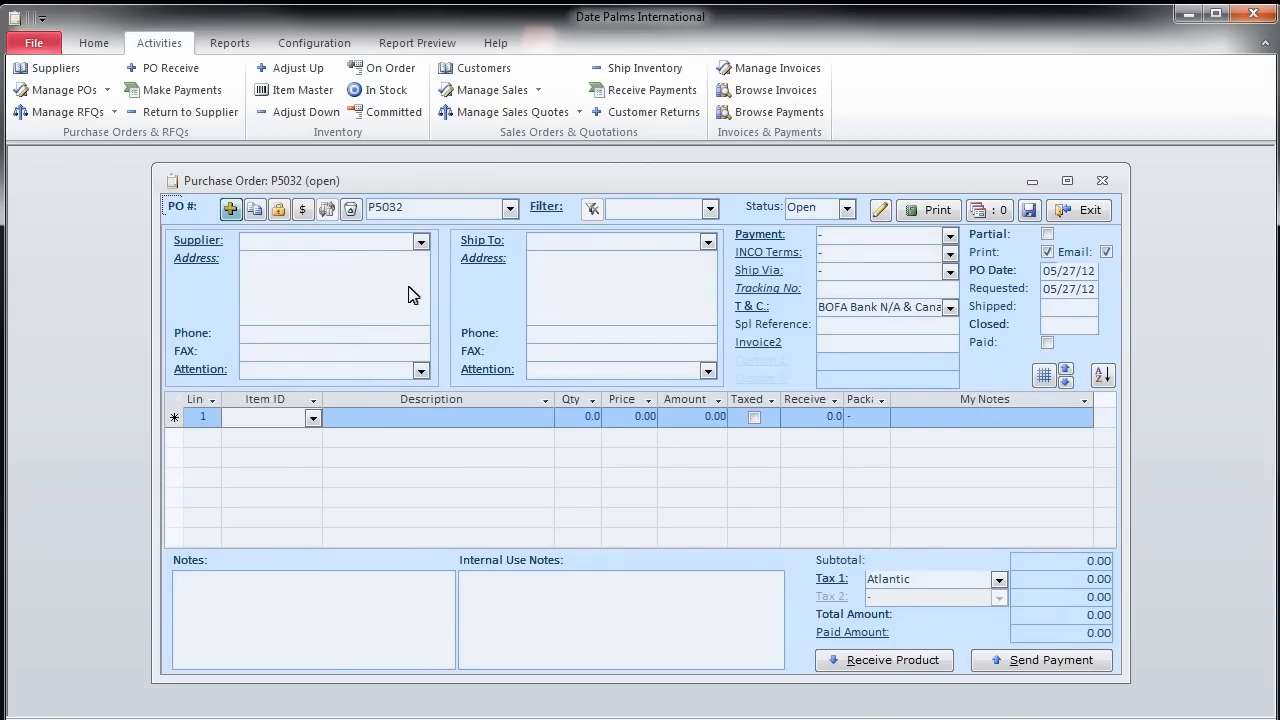
click(420, 241)
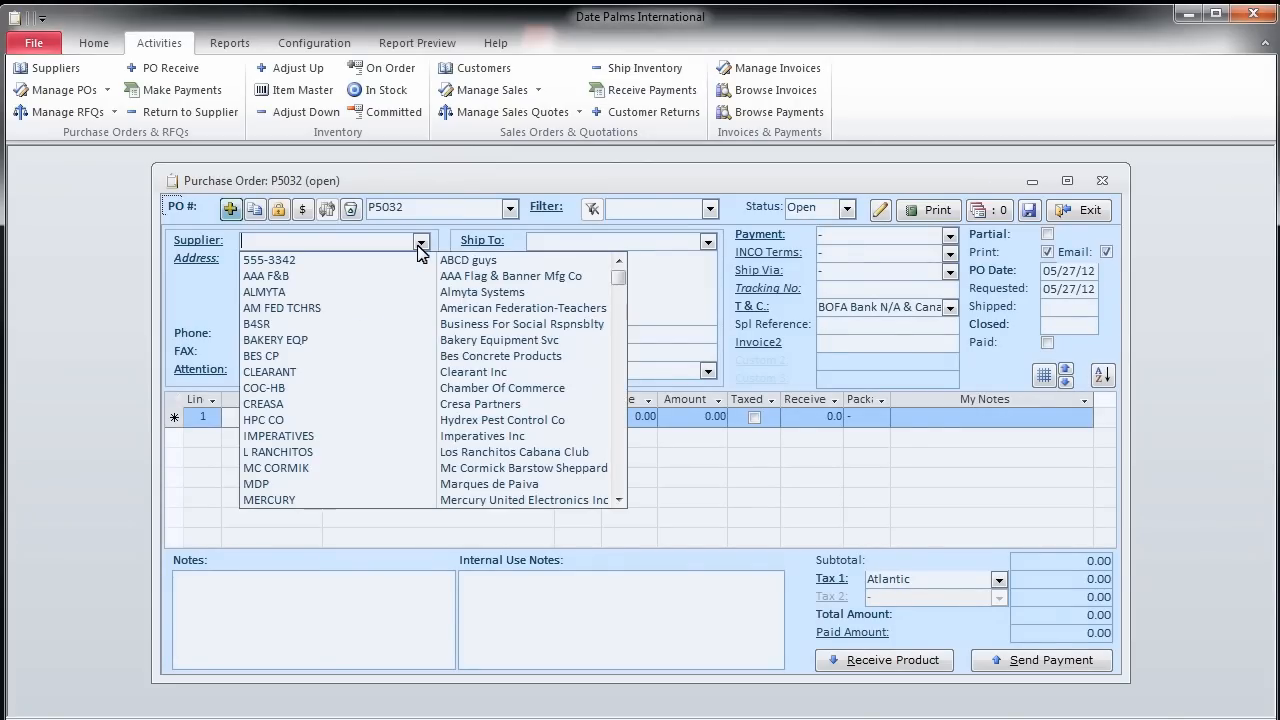
mouse_move(408, 296)
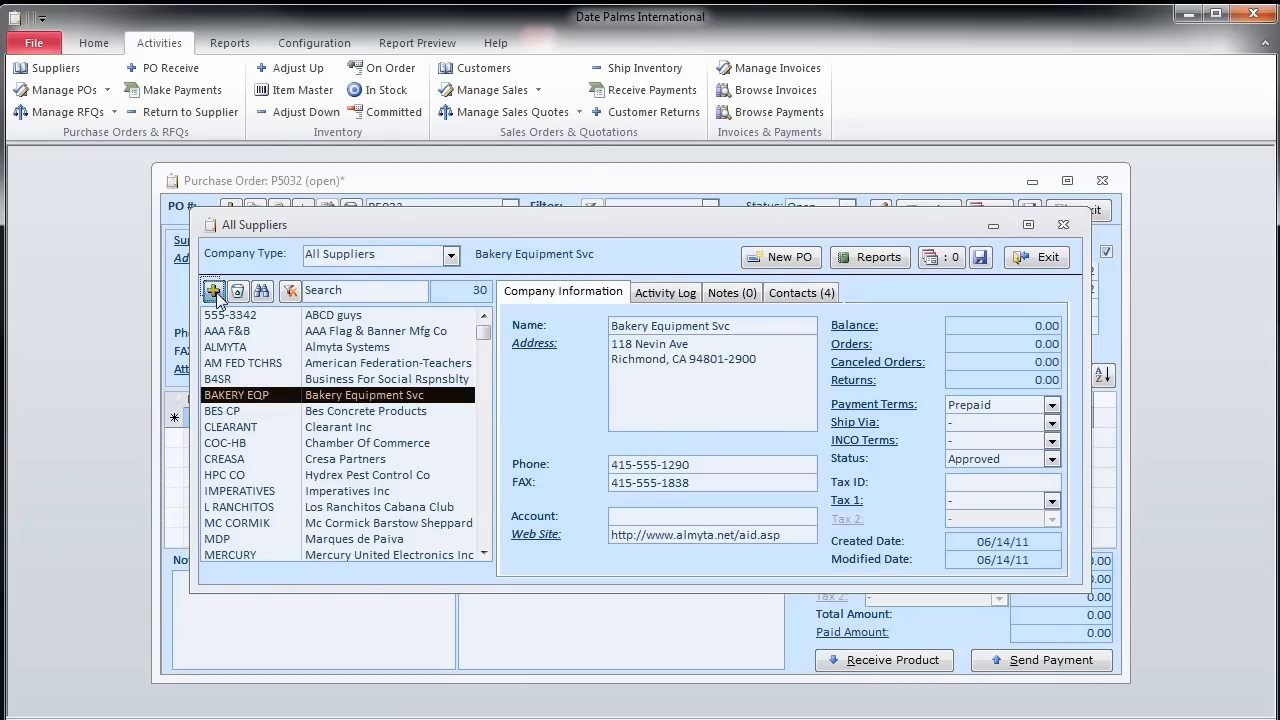
- Add supplier ID ABC named ABC Company at 123 Main St, Henderson, NV 89012
click(214, 291)
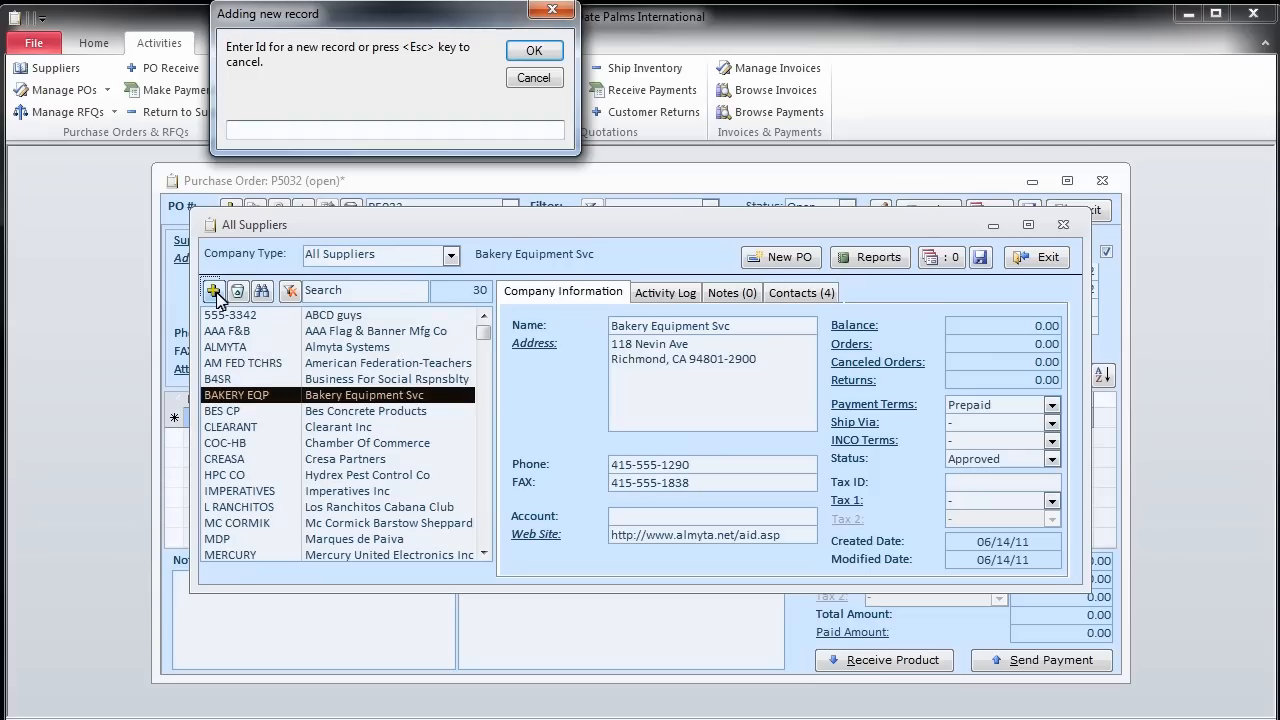
text(ABC)
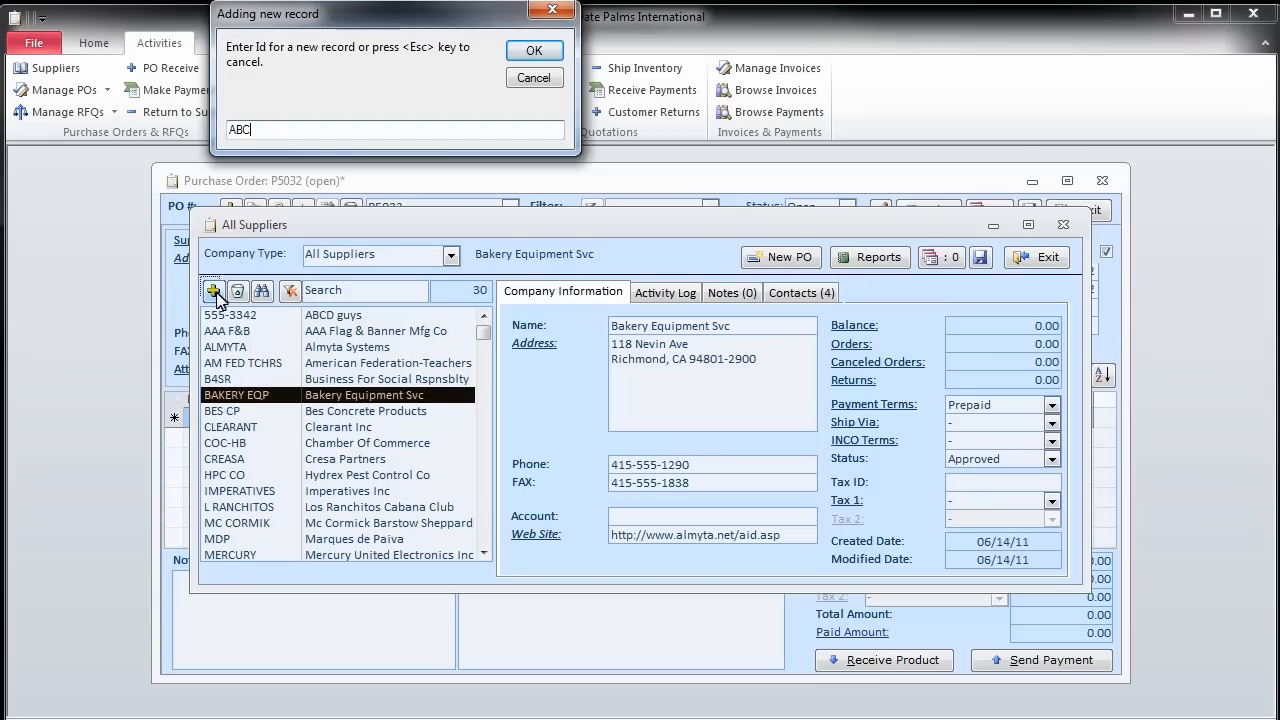
click(533, 50)
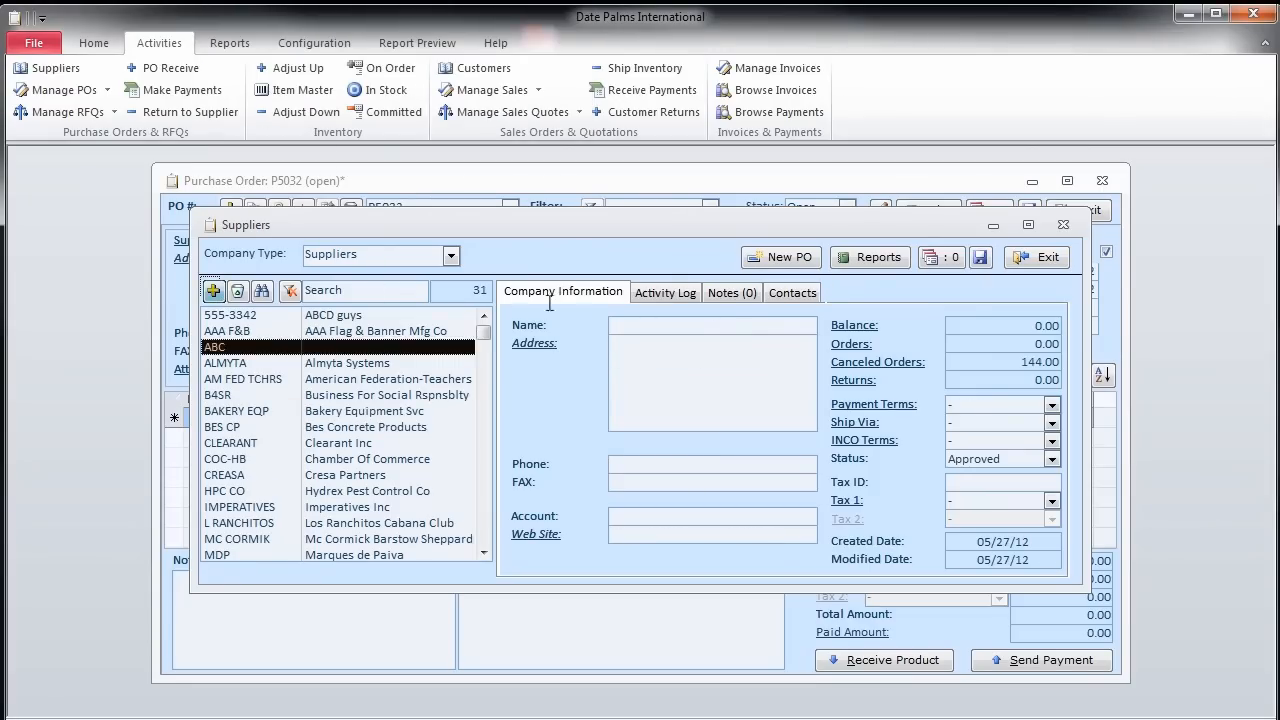
text(ABC Compay)
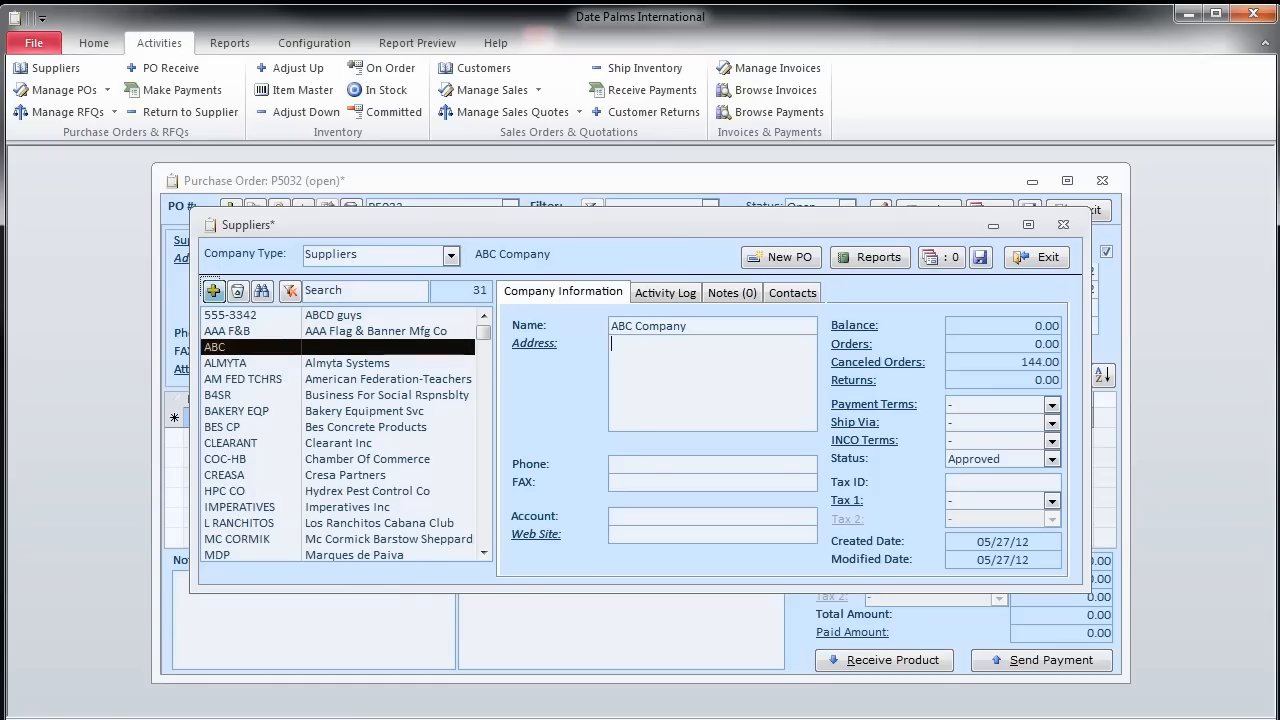
text(123 Main St)
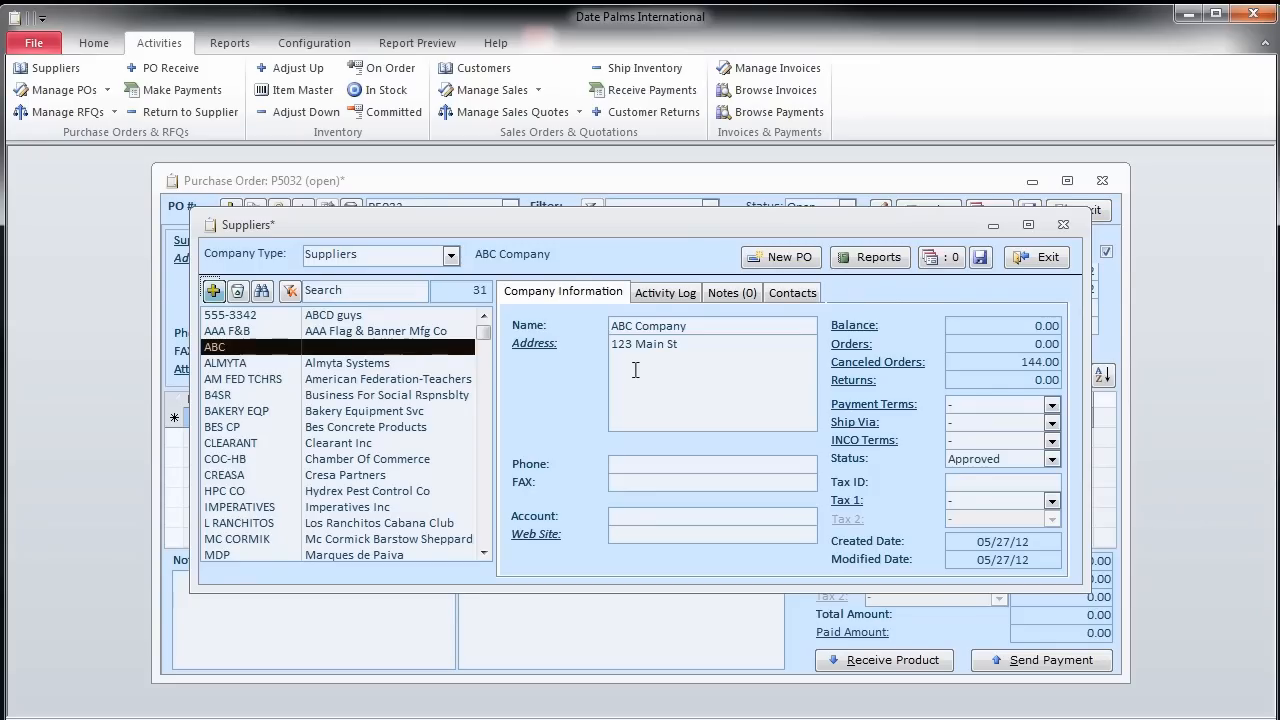
text(Henderson, NV 89012)
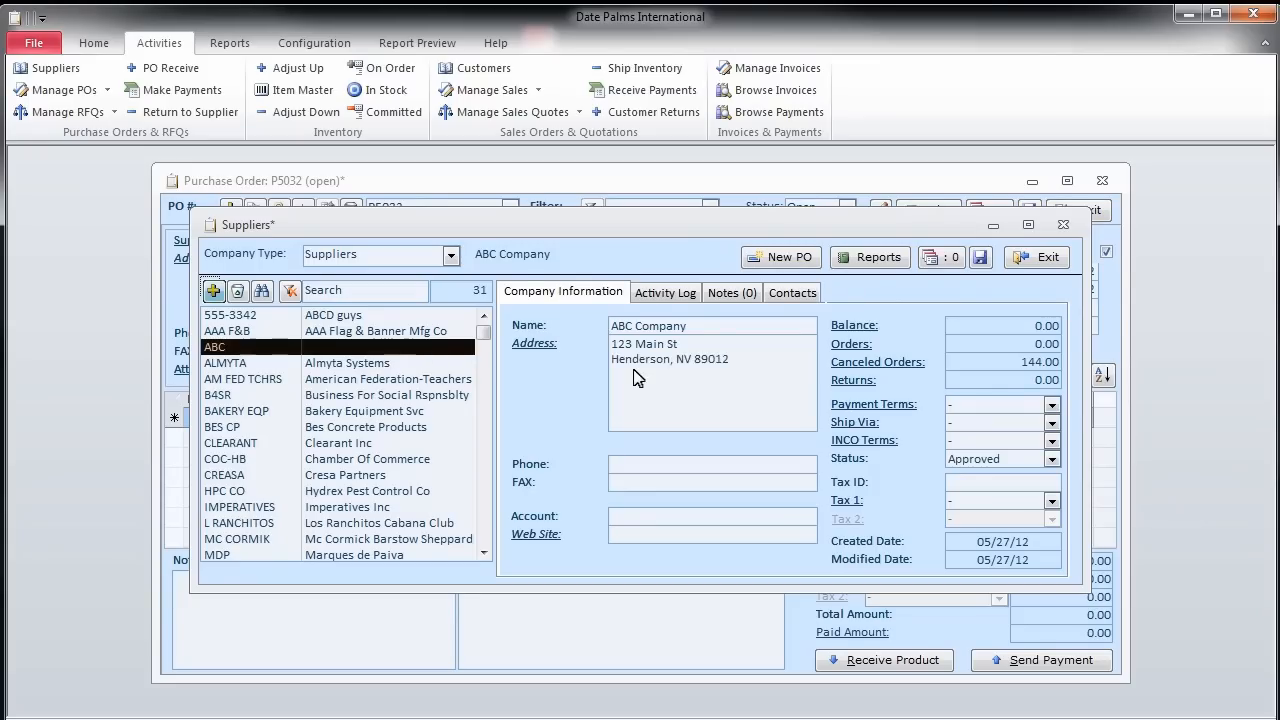
mouse_move(1040, 292)
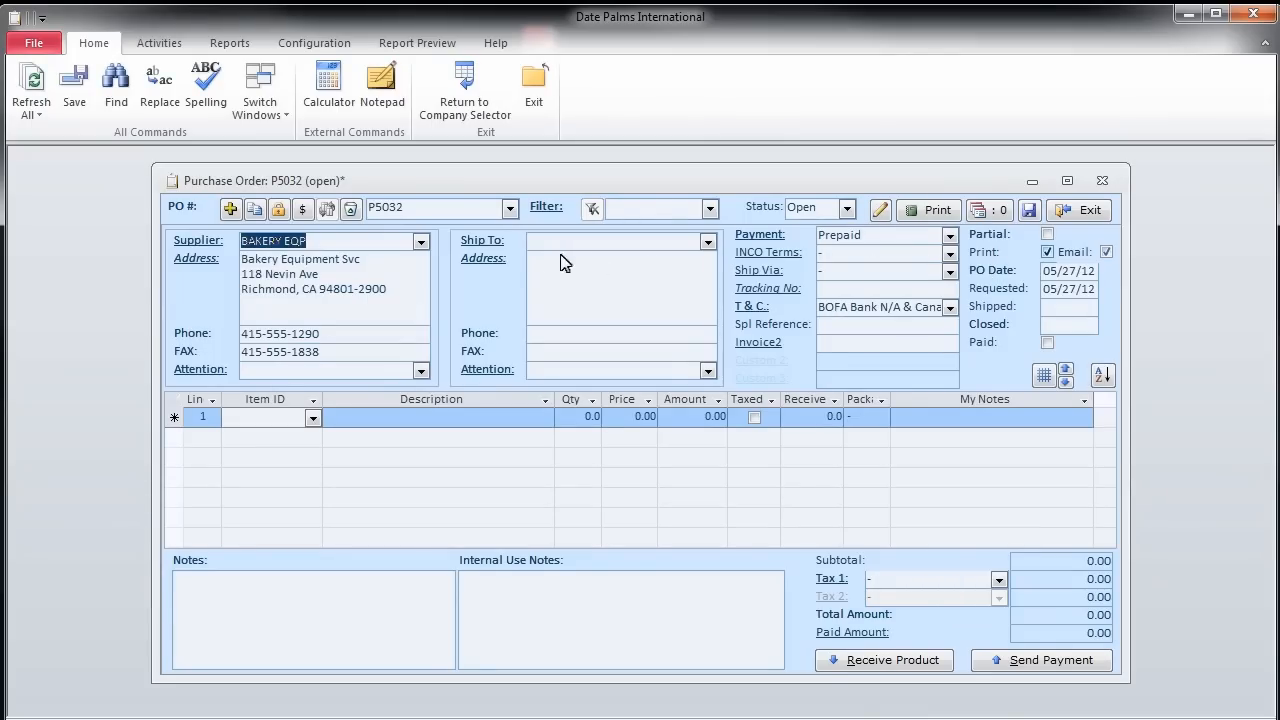
- Set P5032's supplier to ABC Company and ship-to to MY LOCATION
click(420, 240)
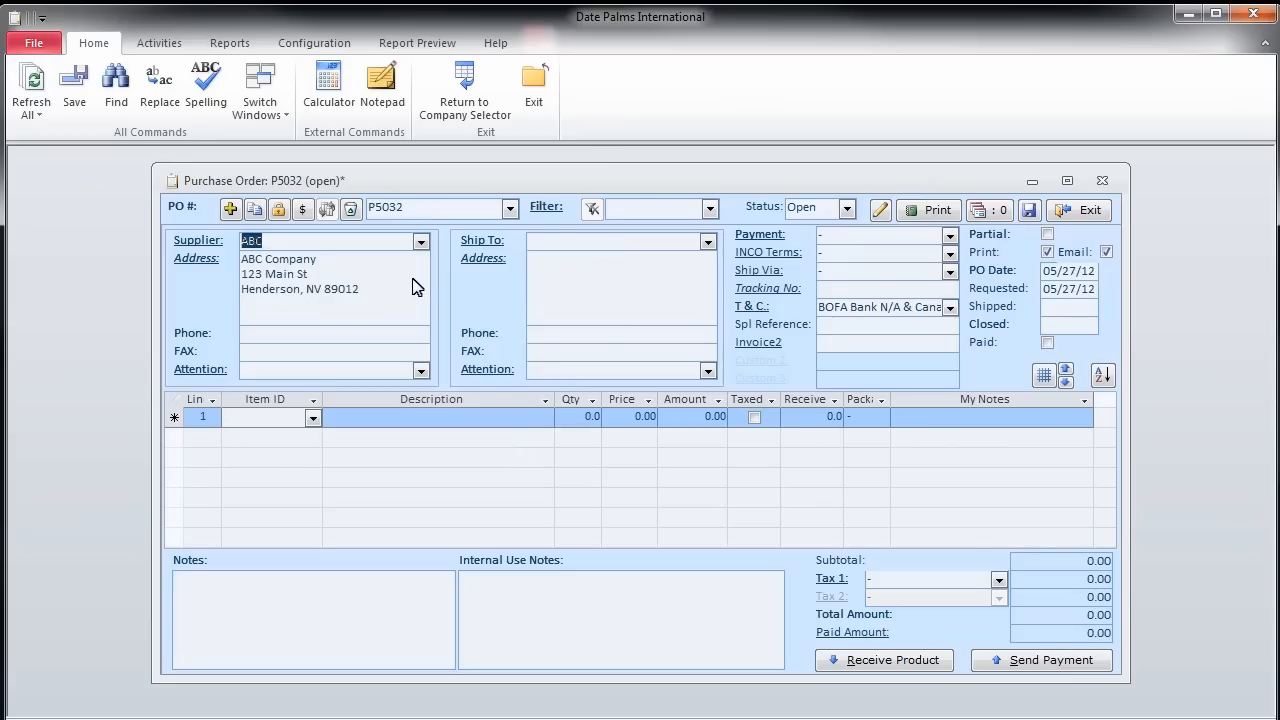
mouse_move(708, 257)
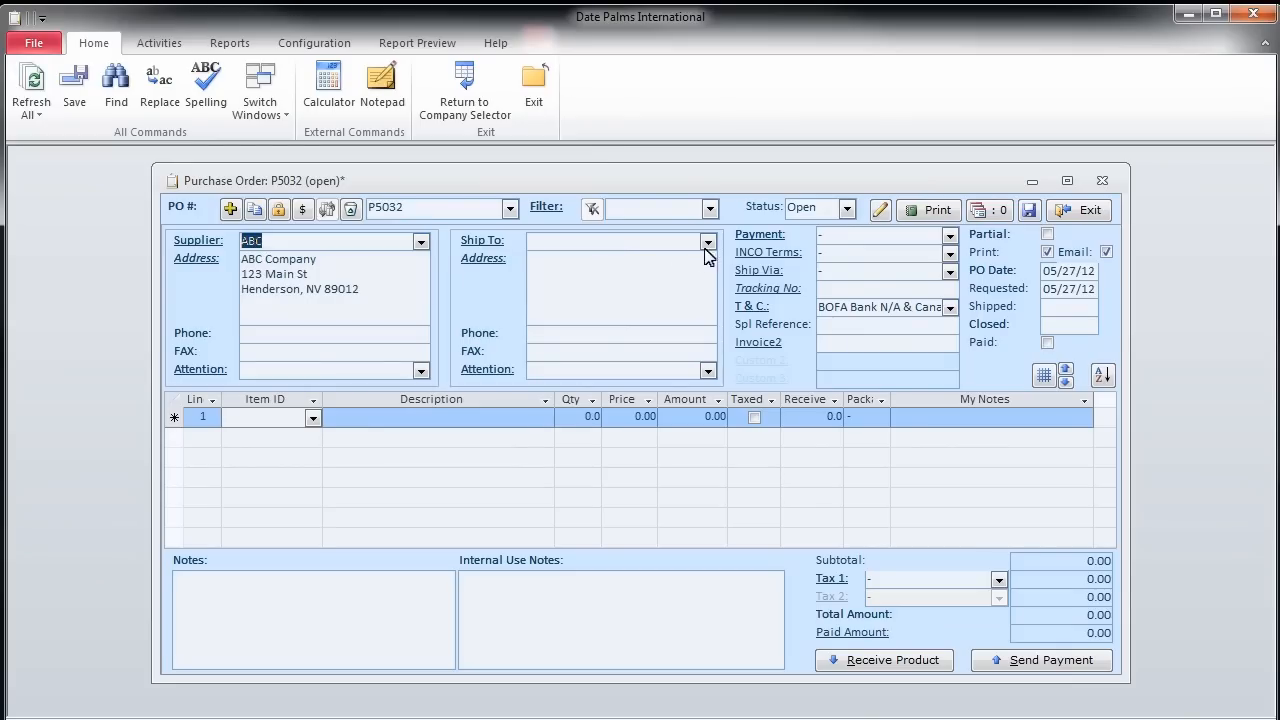
click(708, 243)
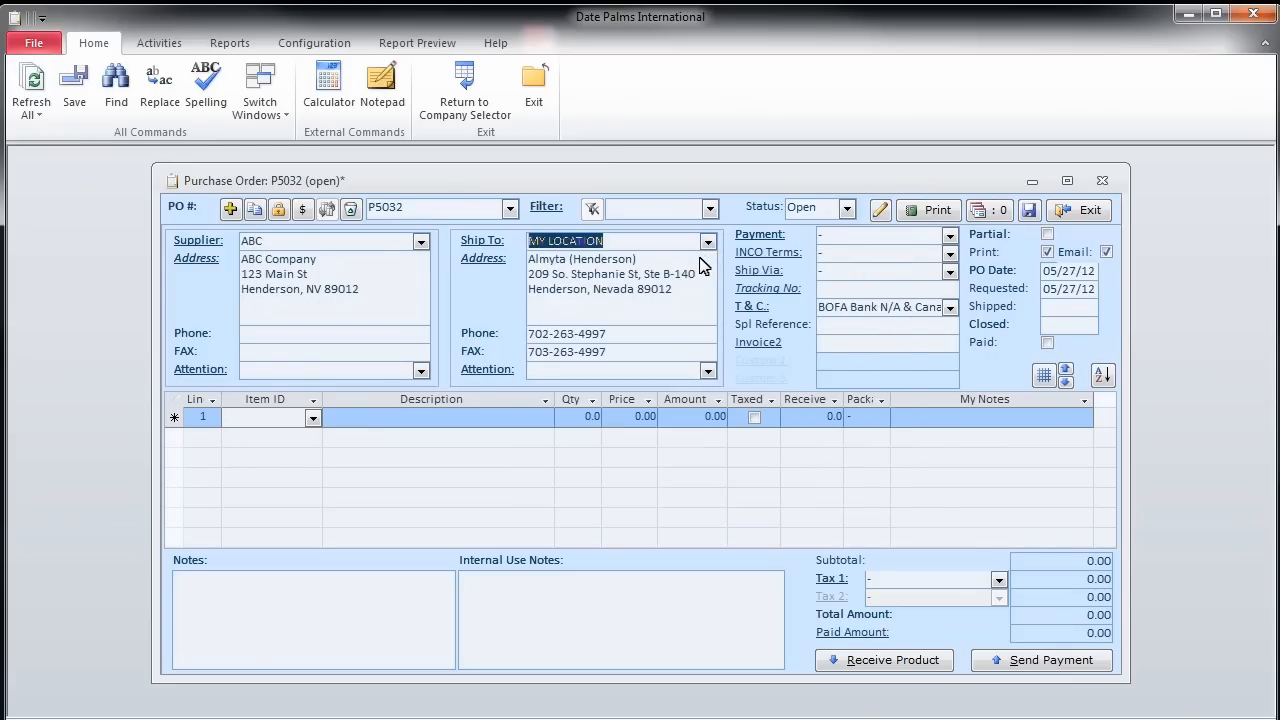
mouse_move(320, 405)
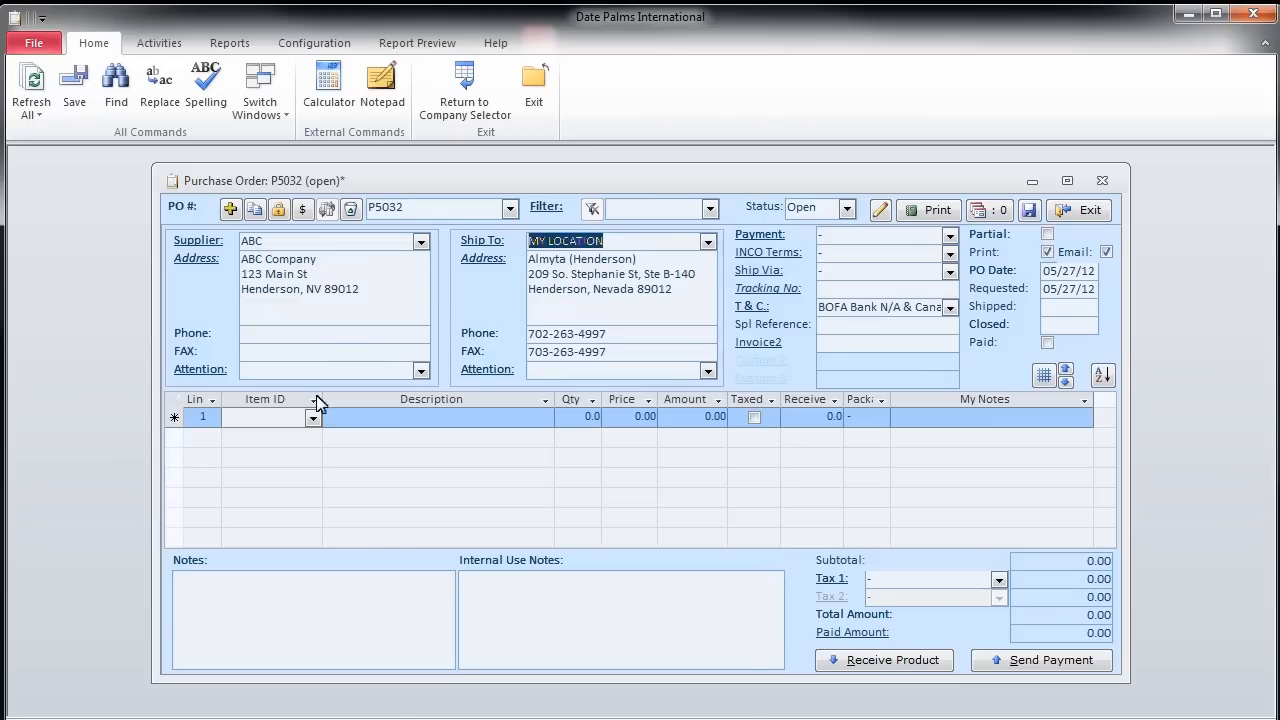
click(313, 417)
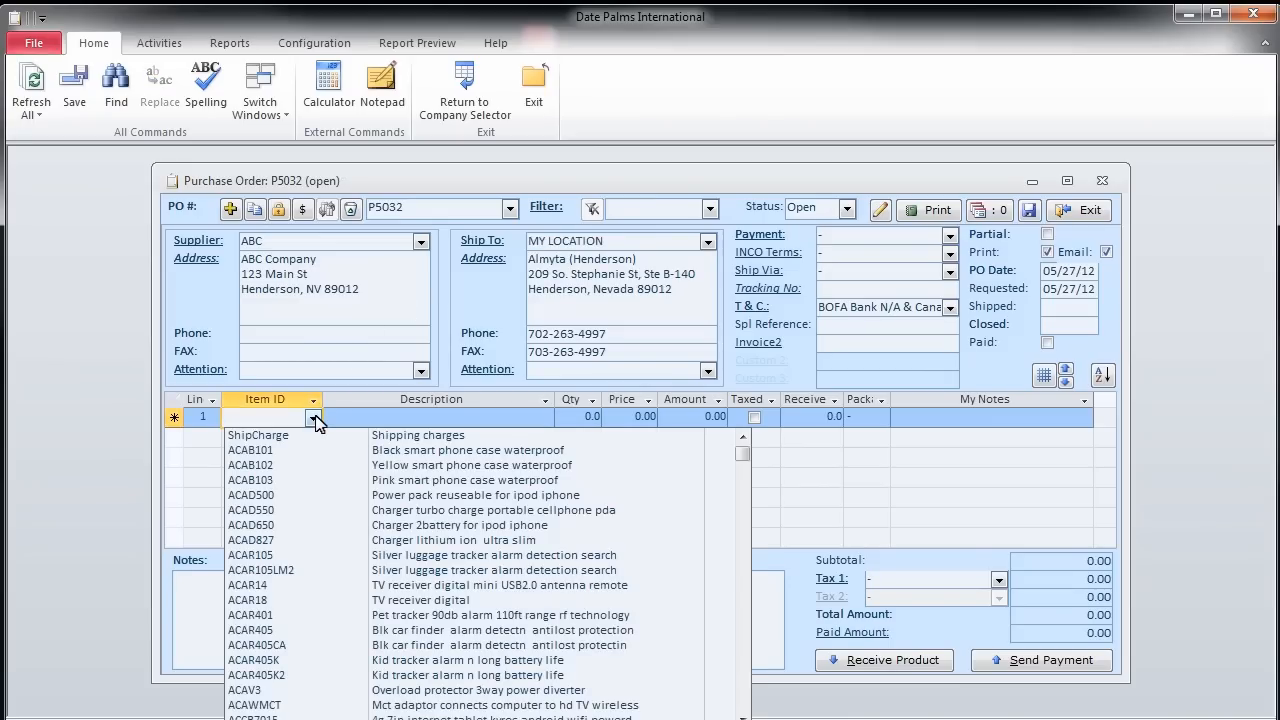
- Add line 1 as 11 of ACAB101 at 19.00 and line 2 as ACAD550
click(250, 449)
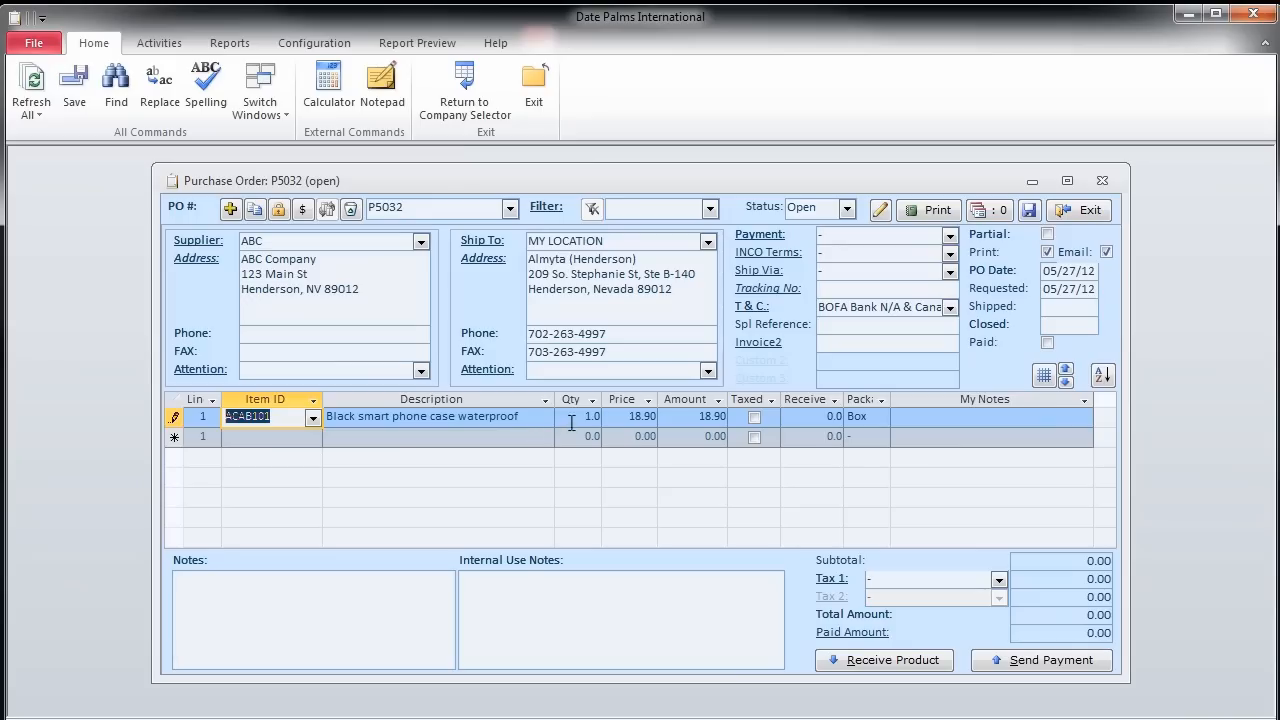
click(575, 416)
text(11)
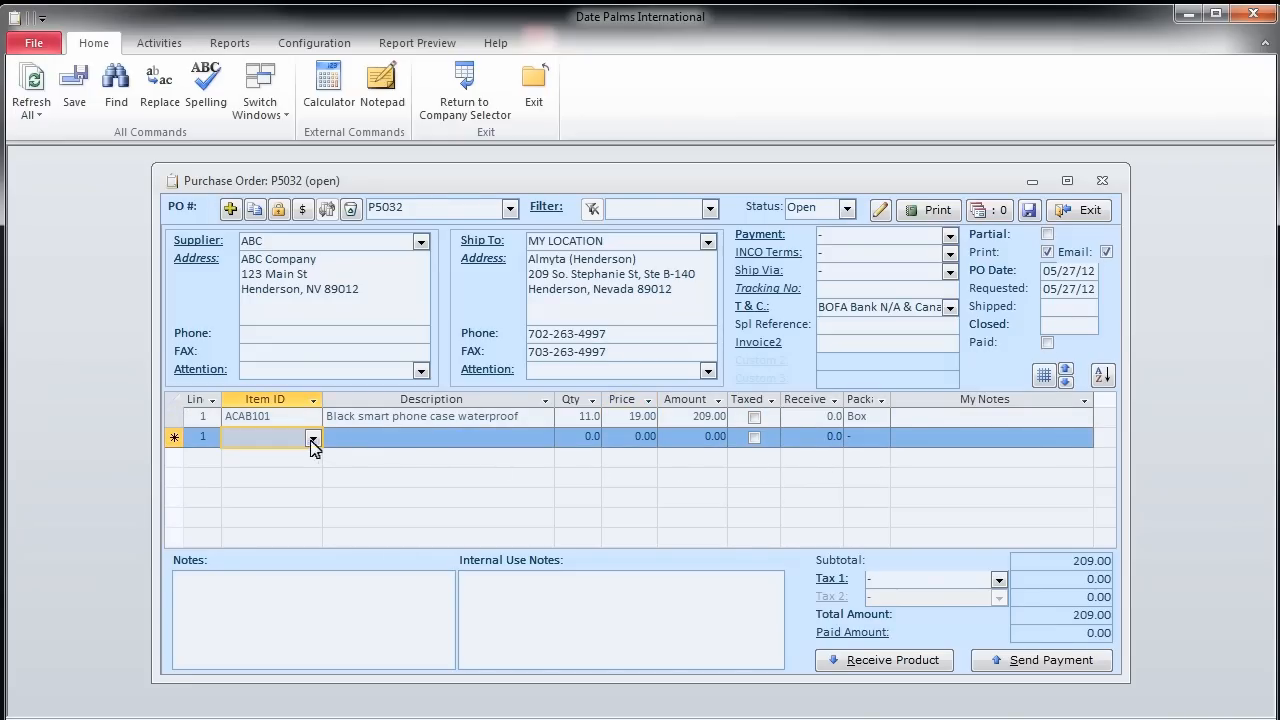
click(312, 437)
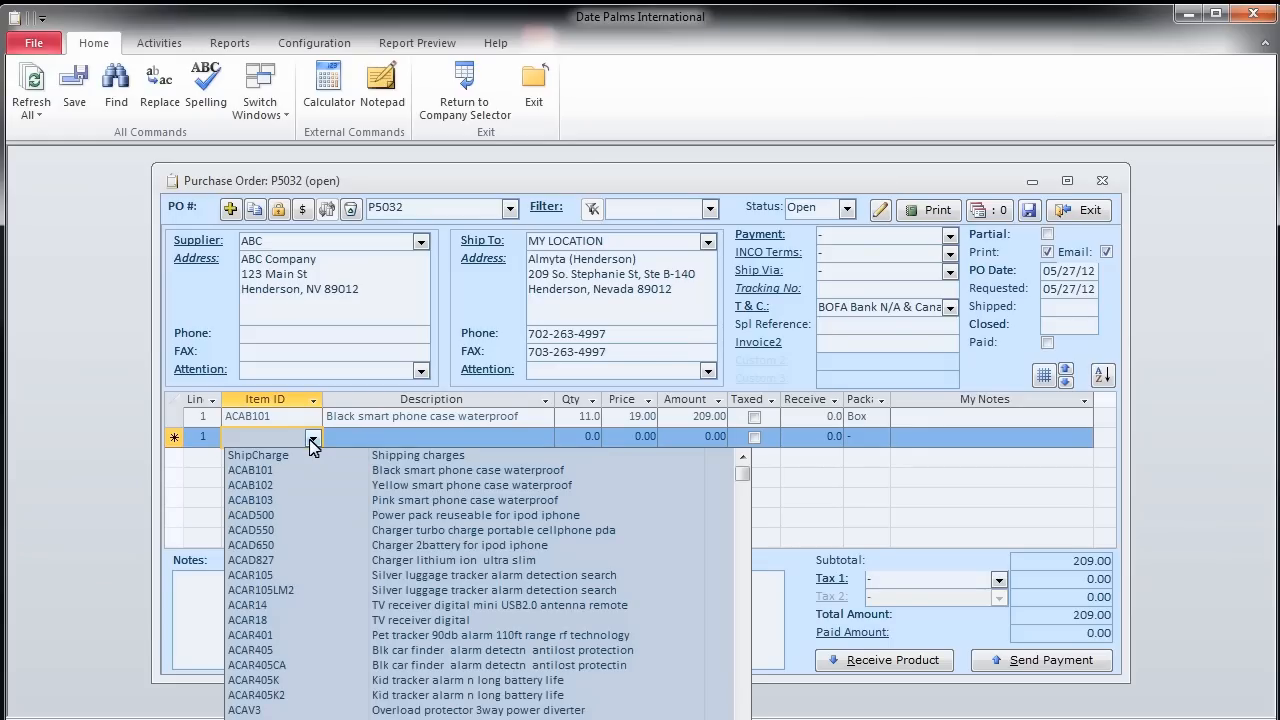
click(251, 530)
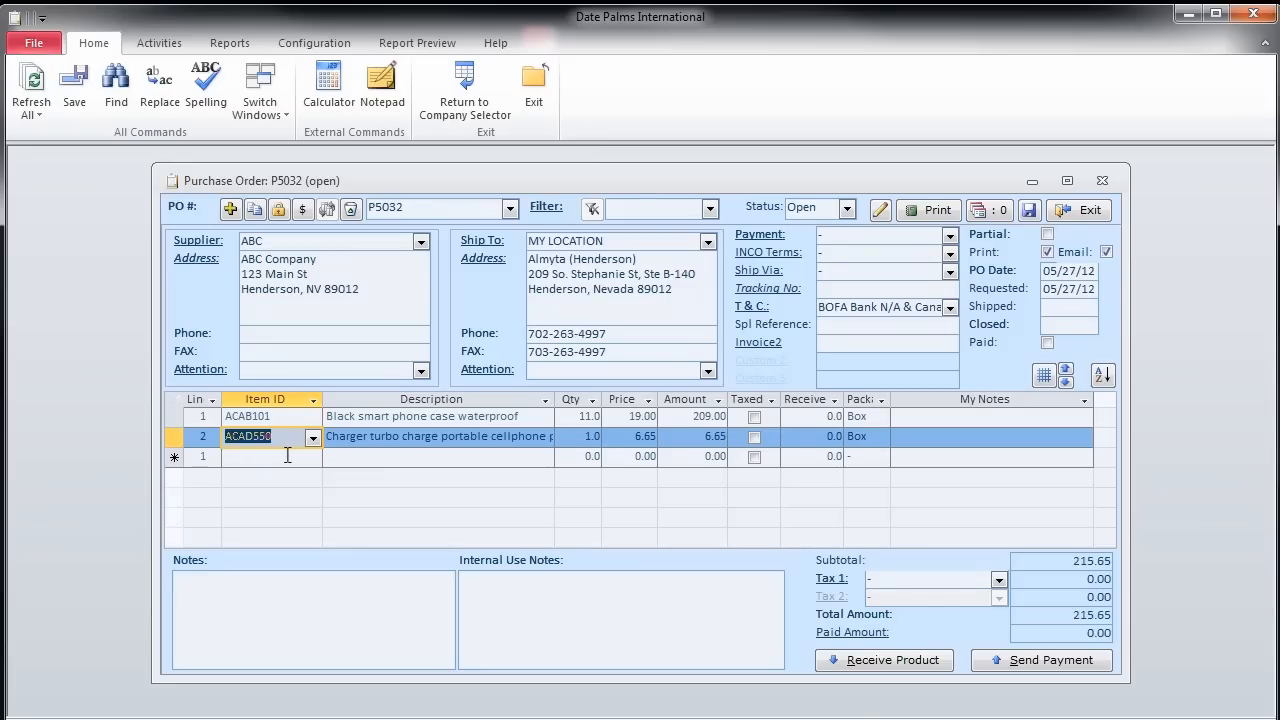
click(270, 457)
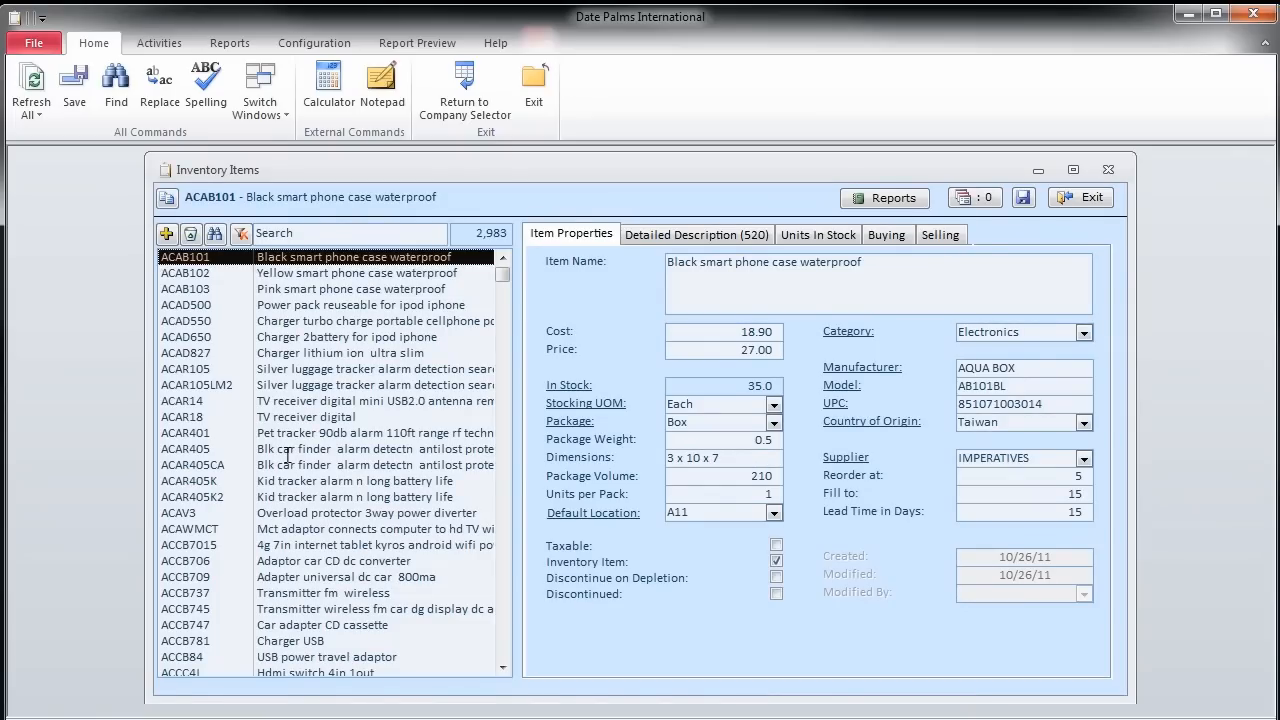
- Search the inventory items for 'rece' to find the receiver item
text(rece)
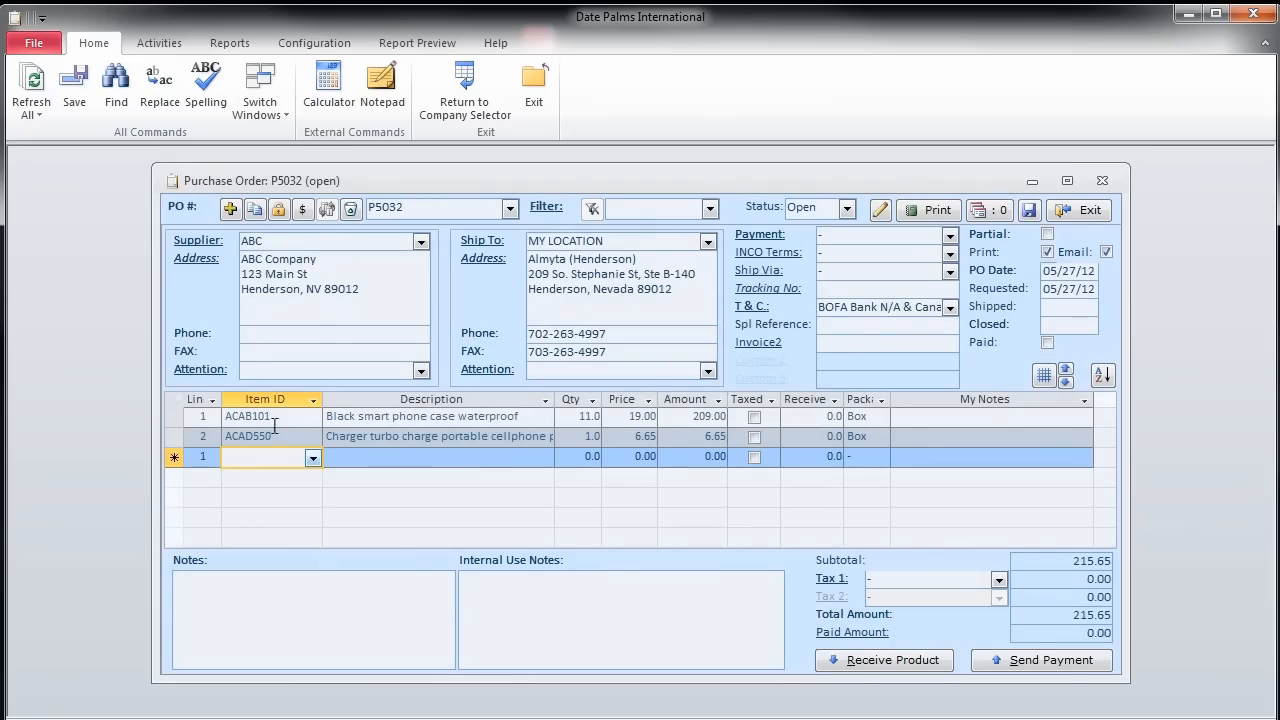
- Paste CRJV210 at 40.60 as line 3, bringing the total to 256.25
right_click(270, 457)
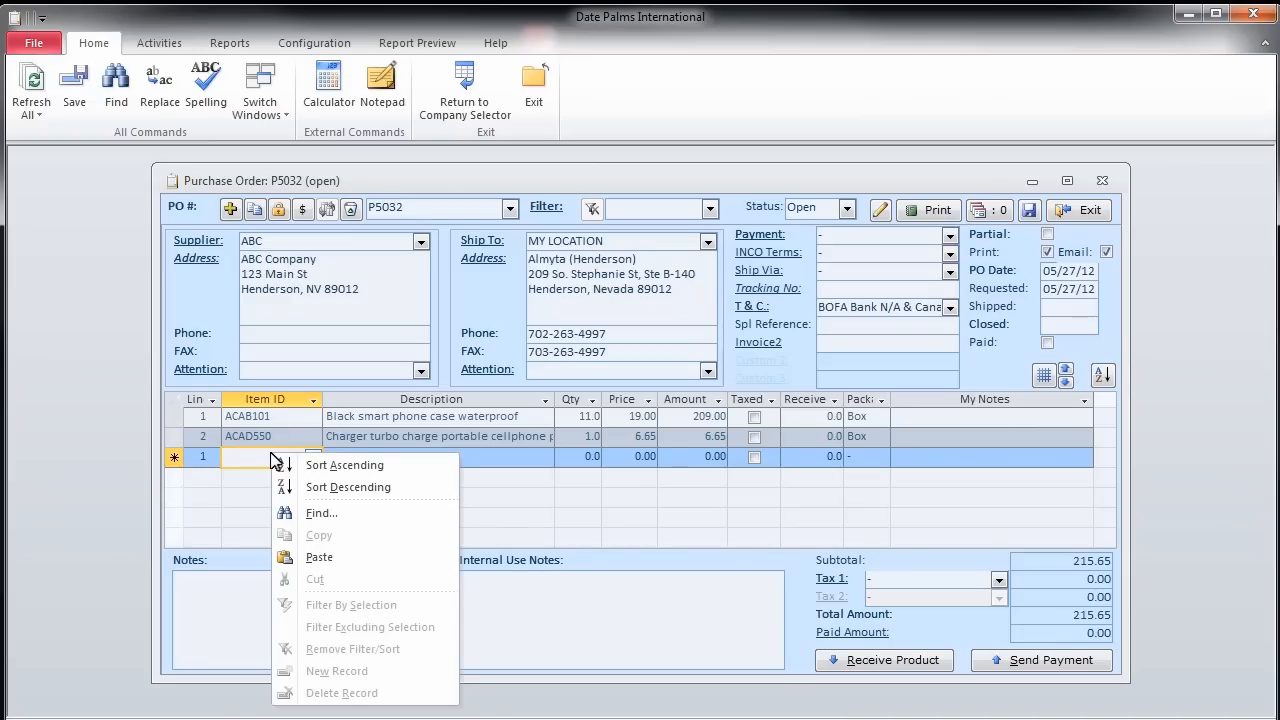
click(318, 557)
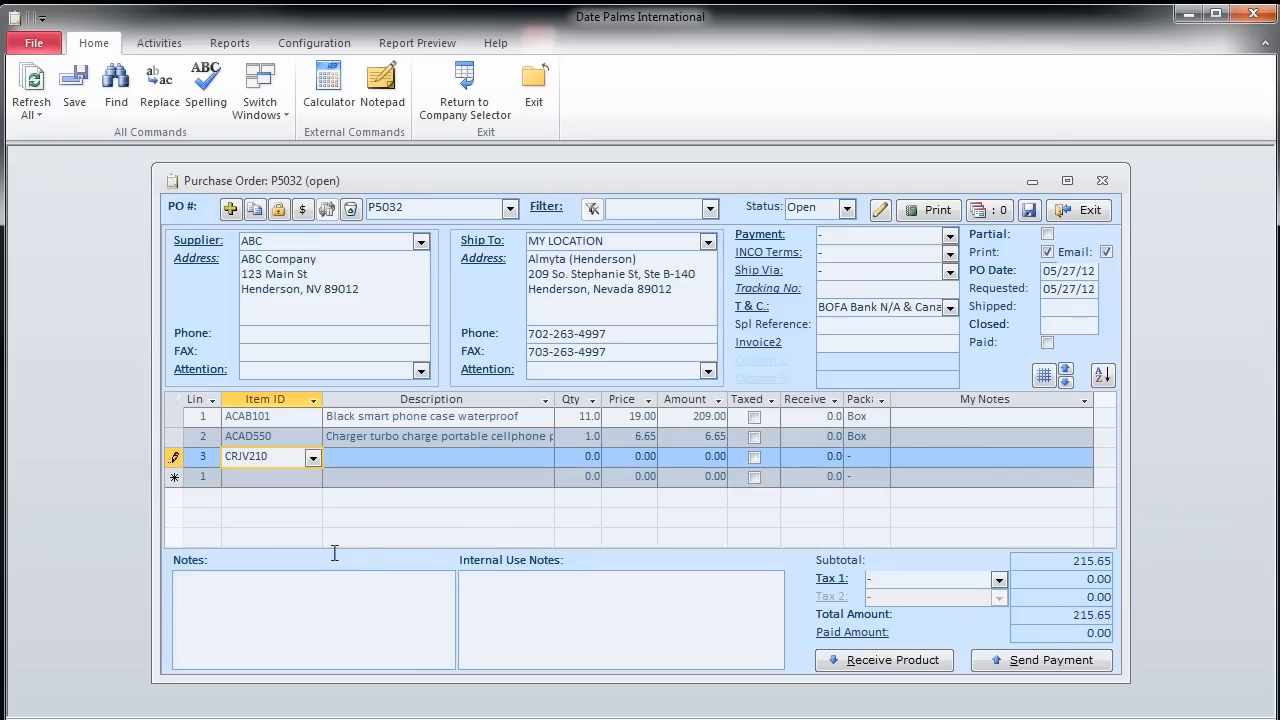
mouse_move(374, 476)
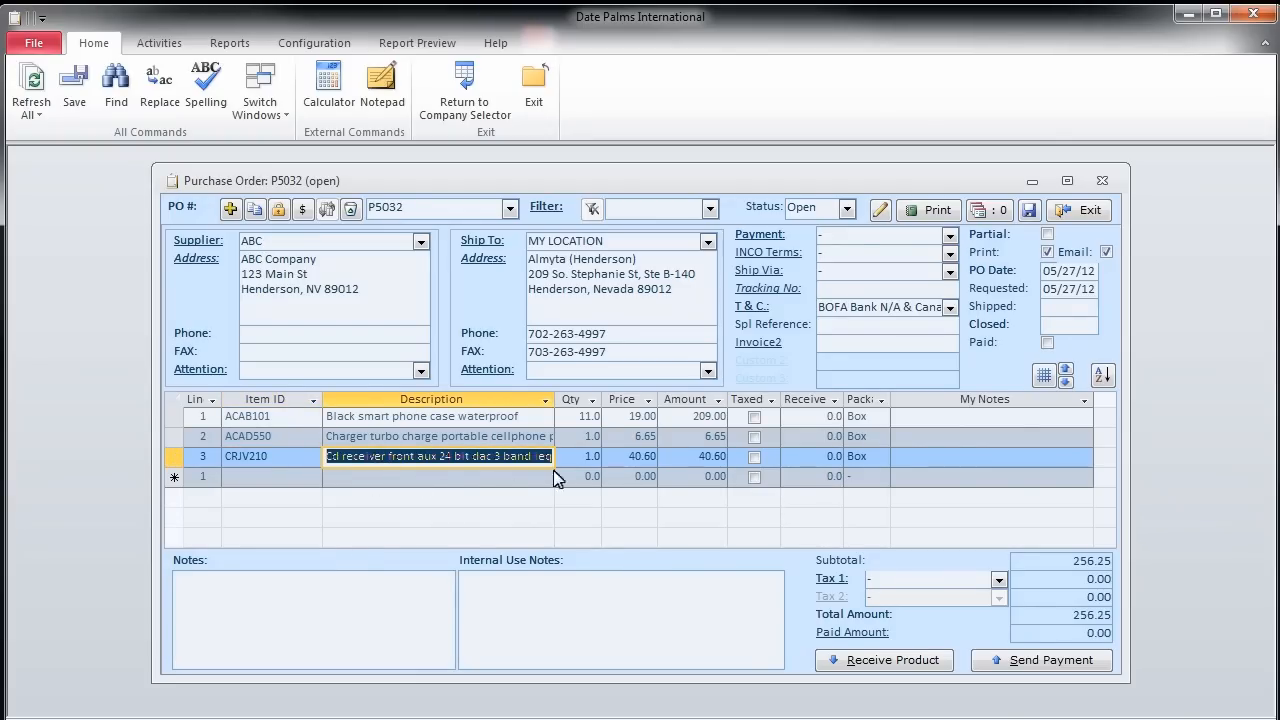
mouse_move(950, 232)
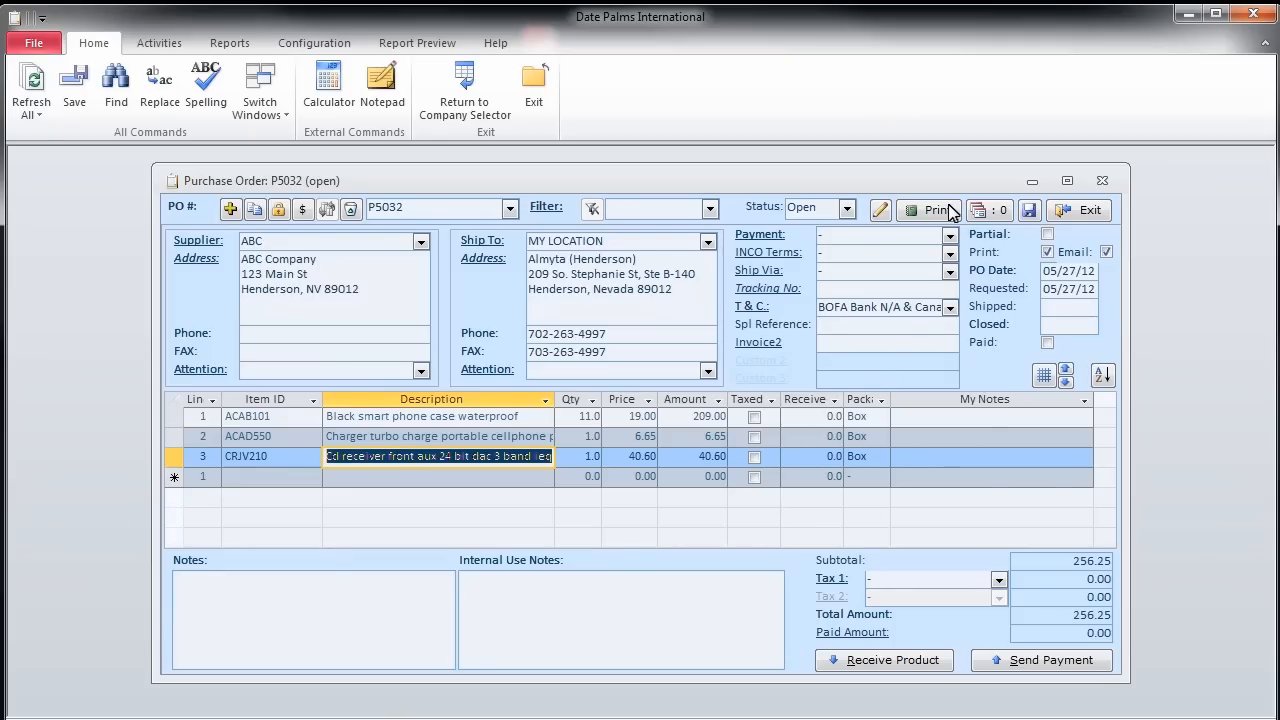
click(930, 210)
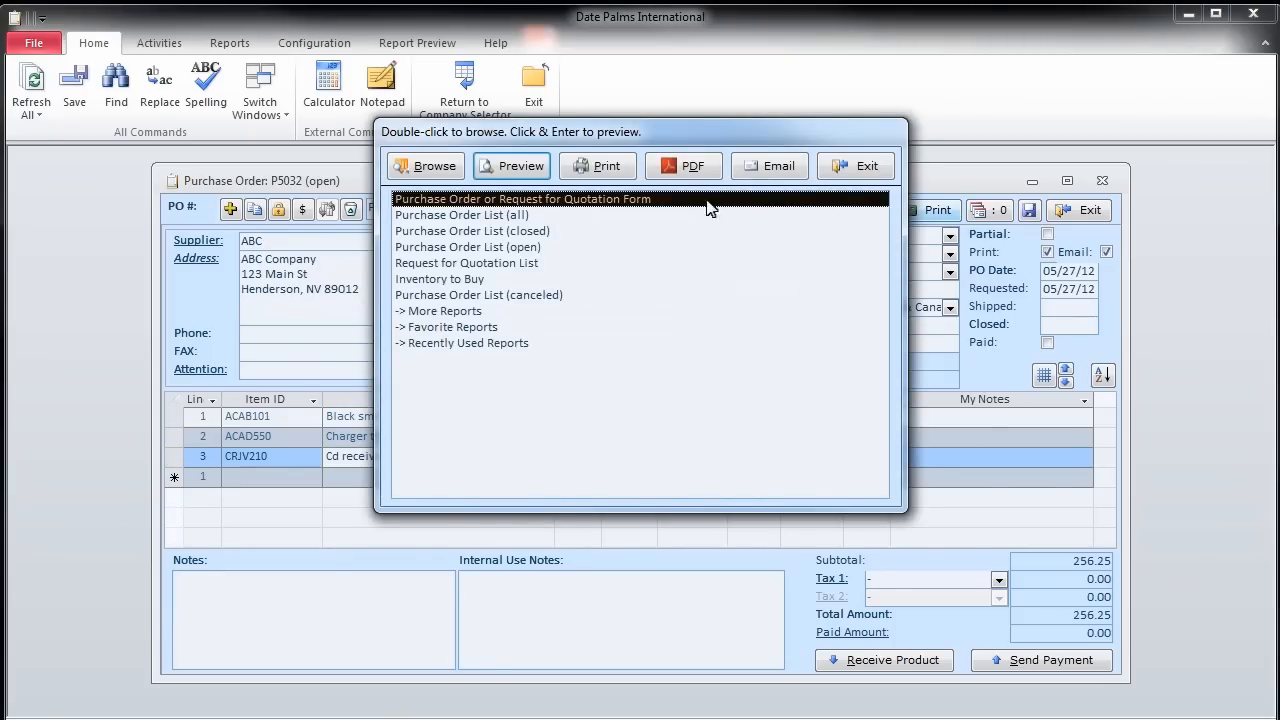
- Preview the P5032 purchase order form zoomed in, then close the preview
click(511, 165)
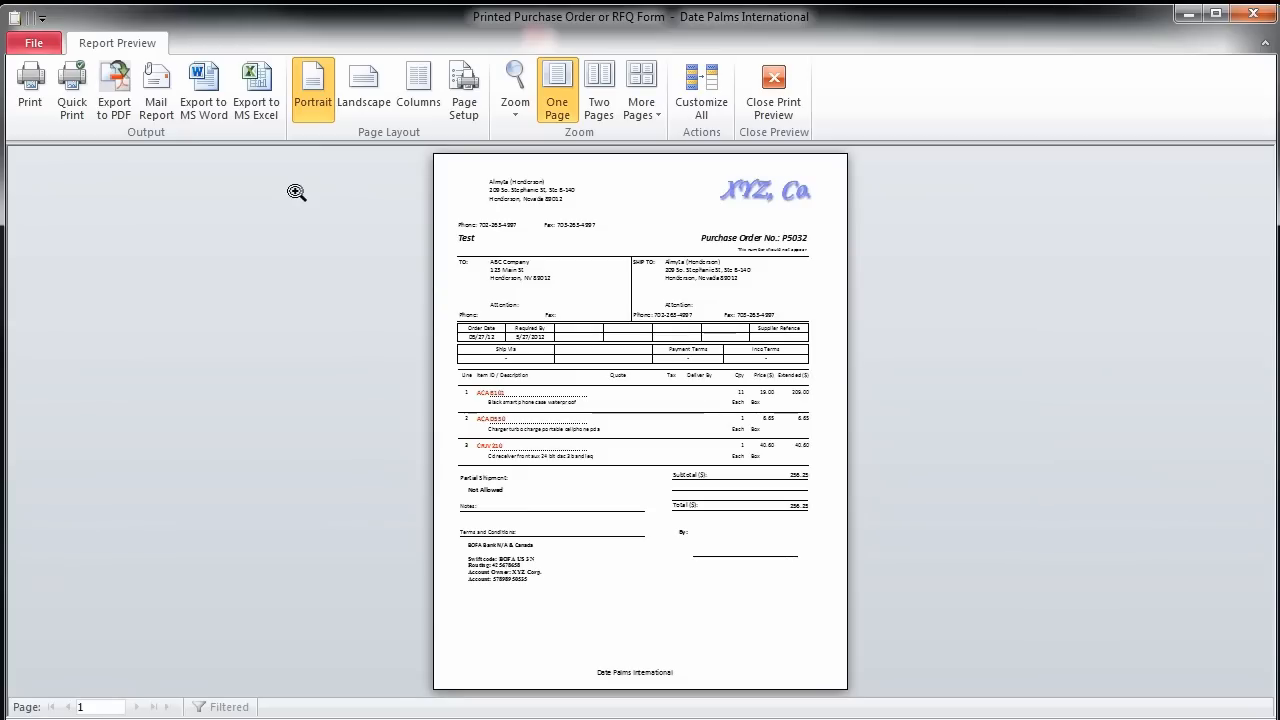
click(296, 192)
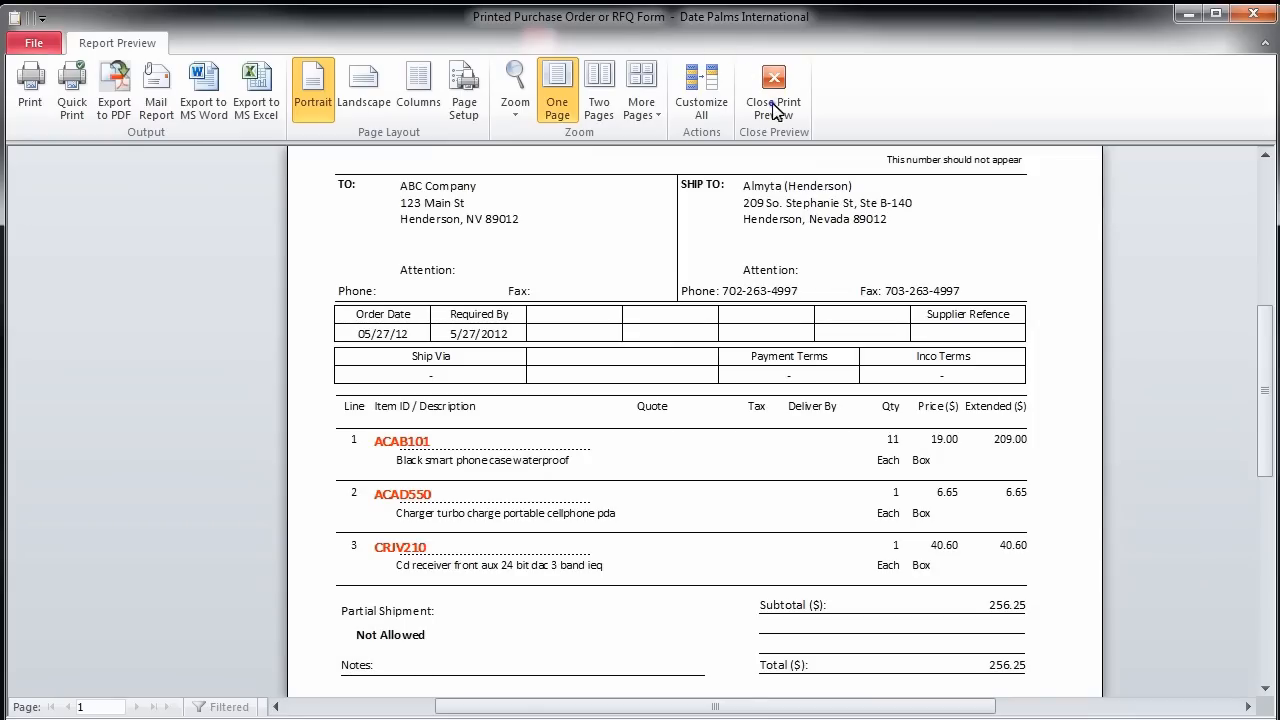
click(773, 90)
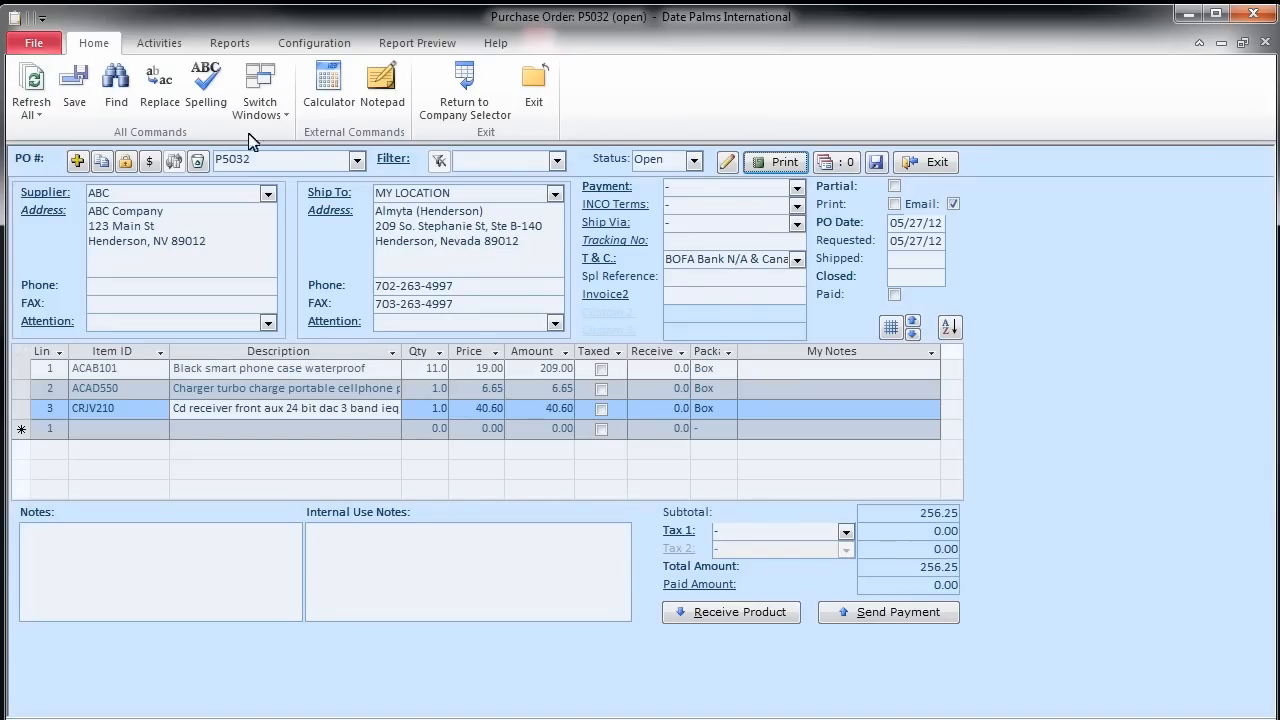
click(198, 161)
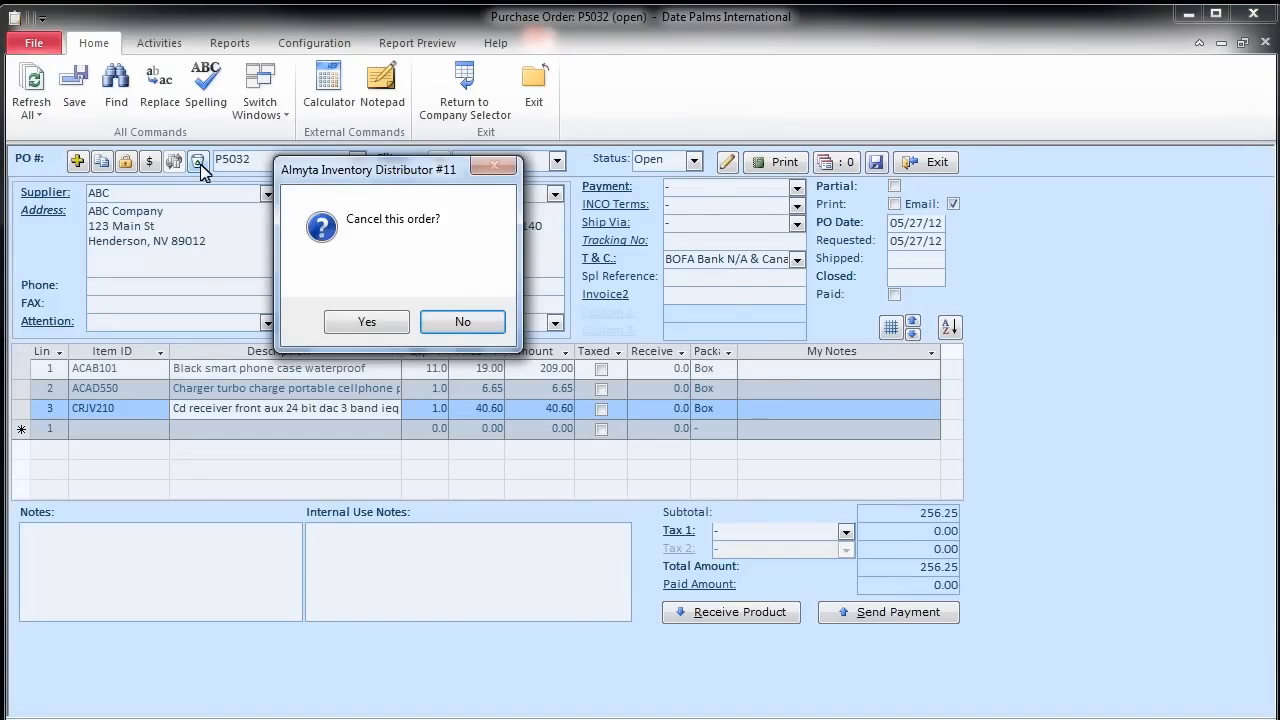
mouse_move(363, 195)
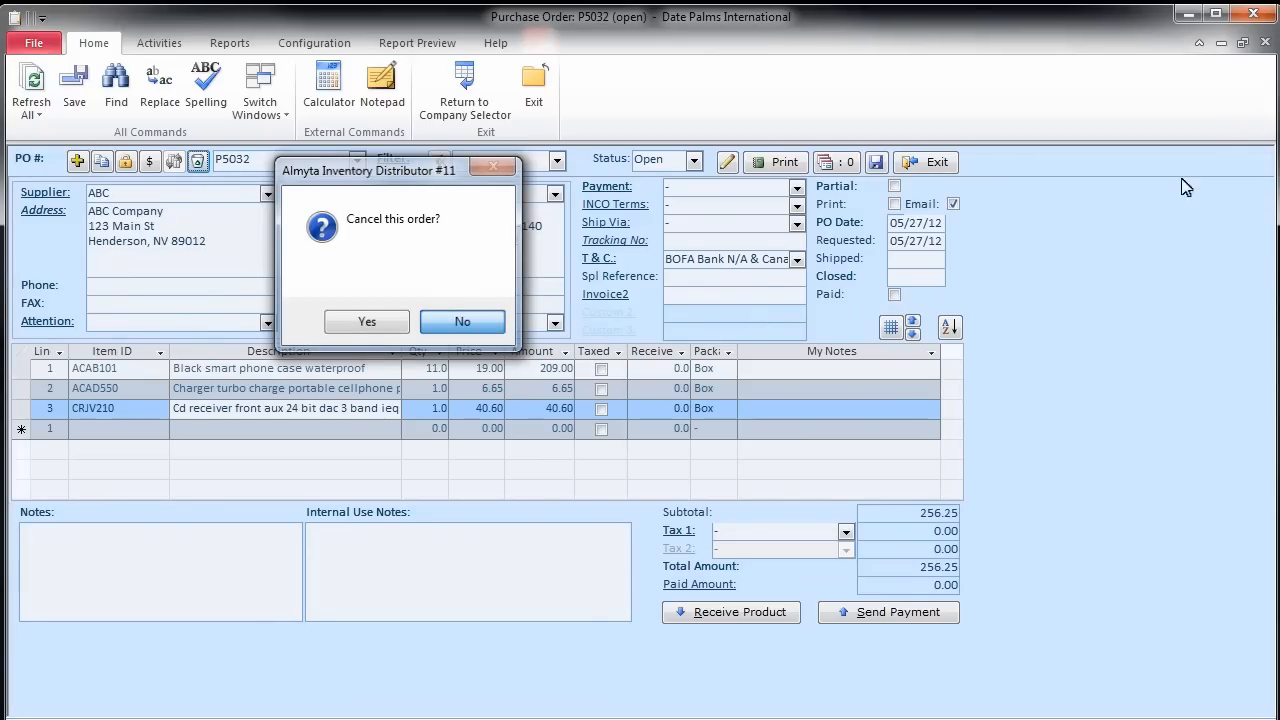
click(462, 321)
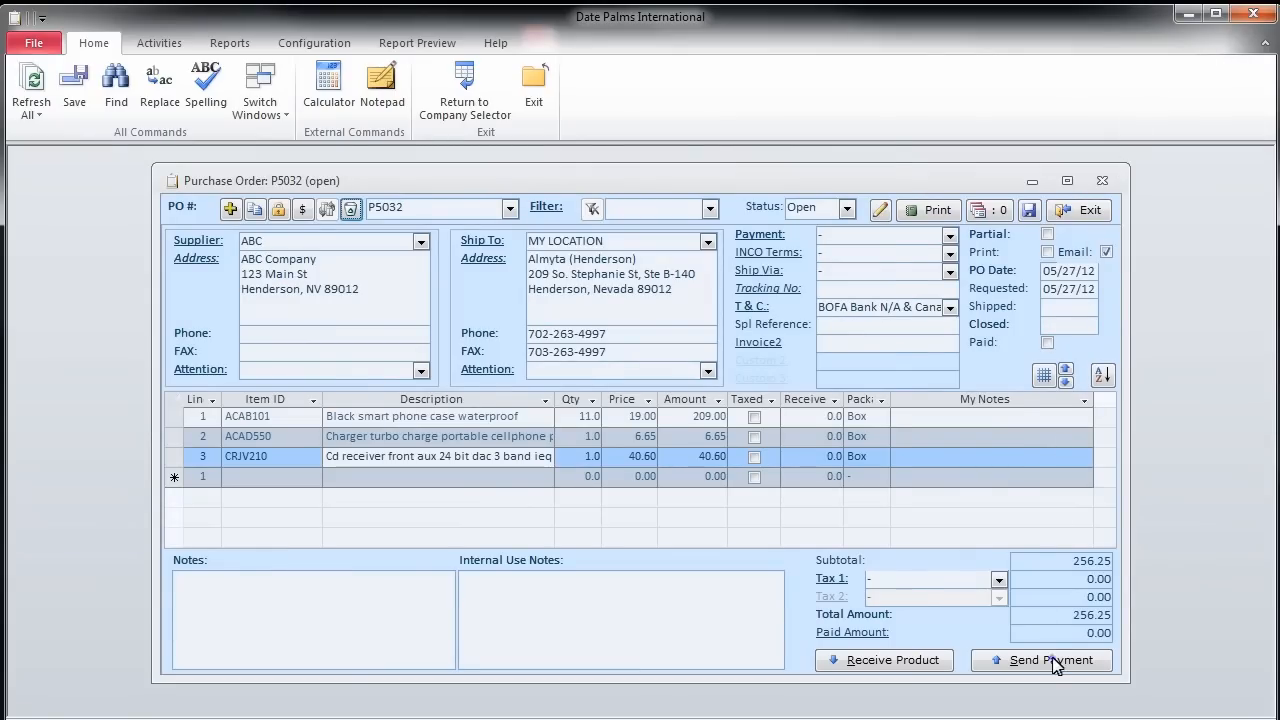
- Record and save a full 256.25 payment to ABC Company for P5032
click(1045, 660)
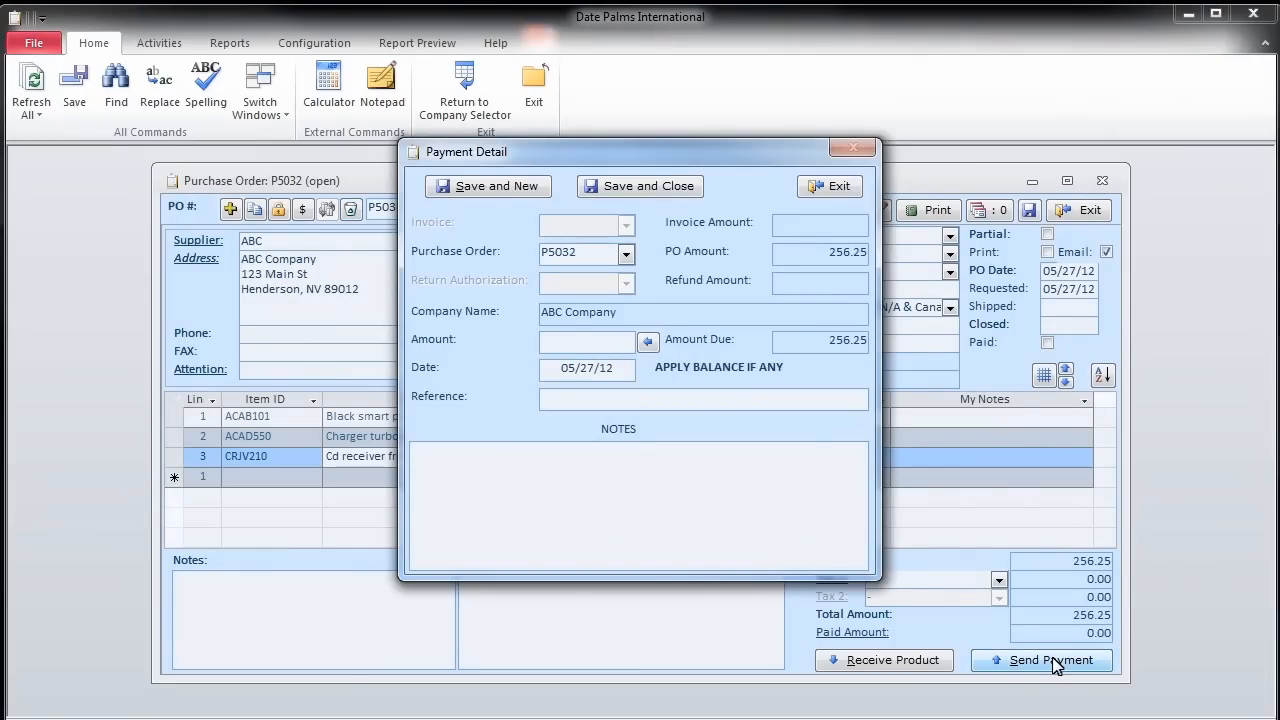
mouse_move(918, 655)
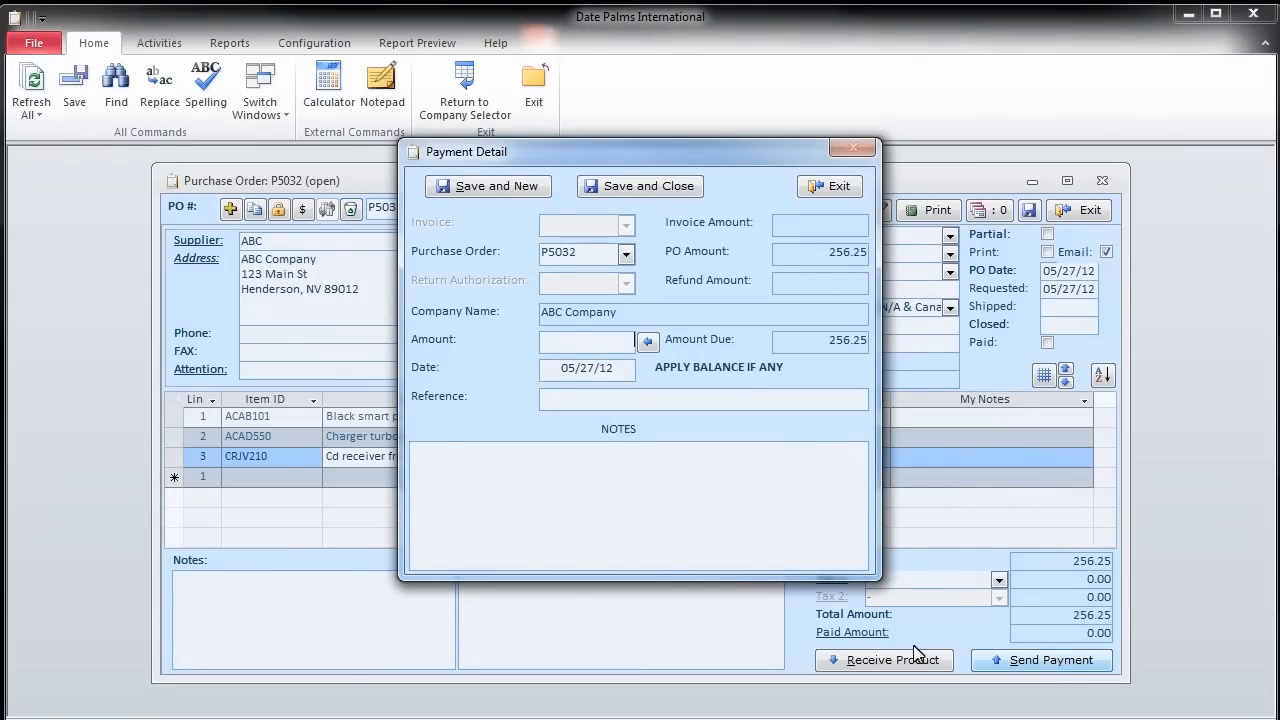
mouse_move(648, 341)
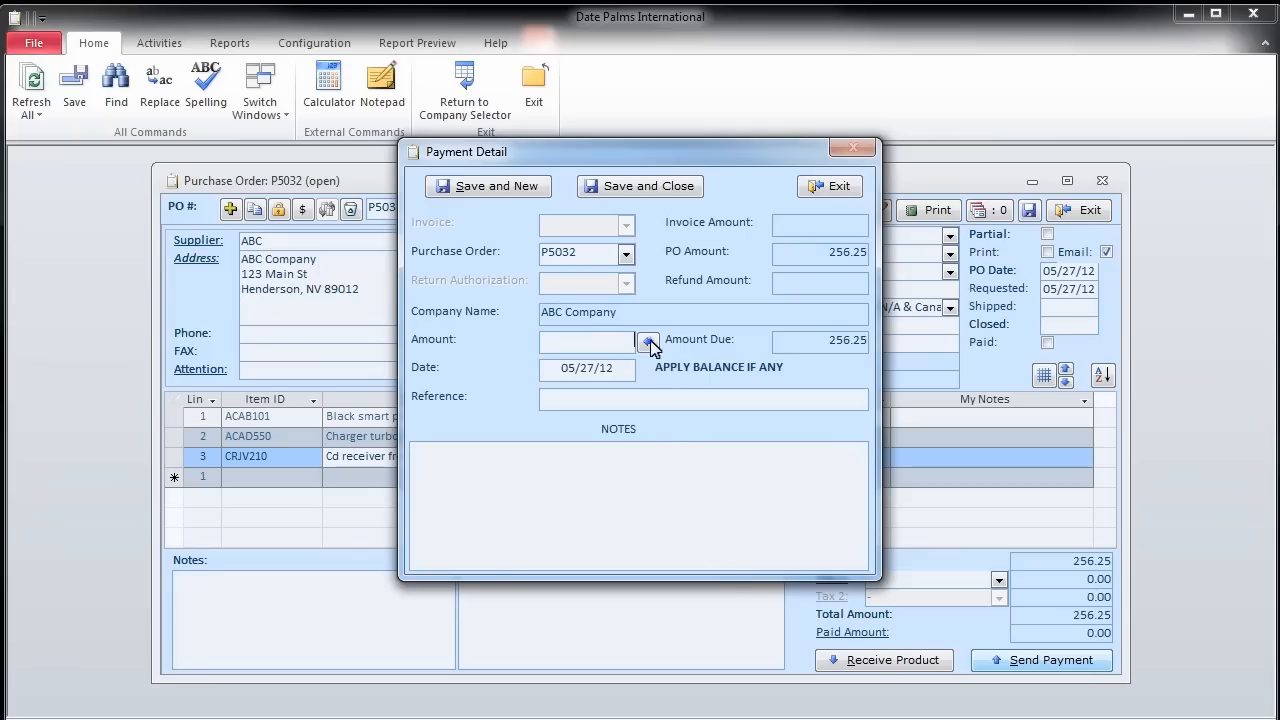
click(648, 340)
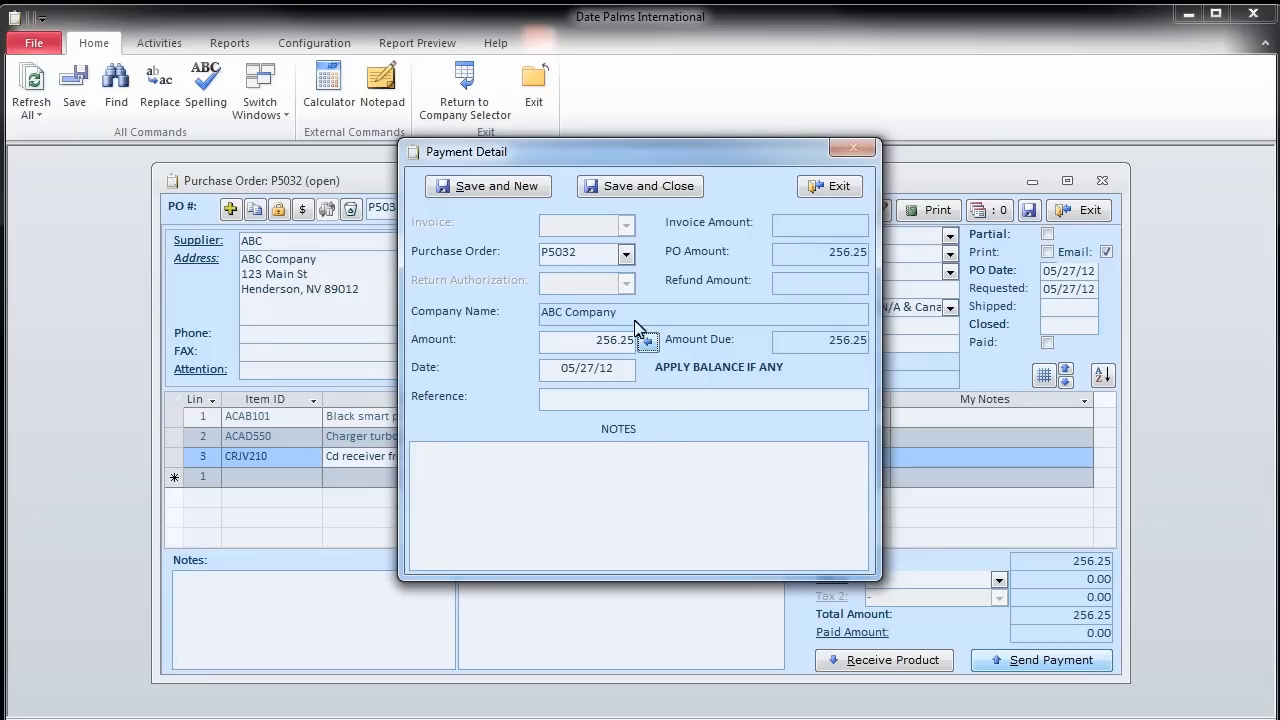
click(830, 186)
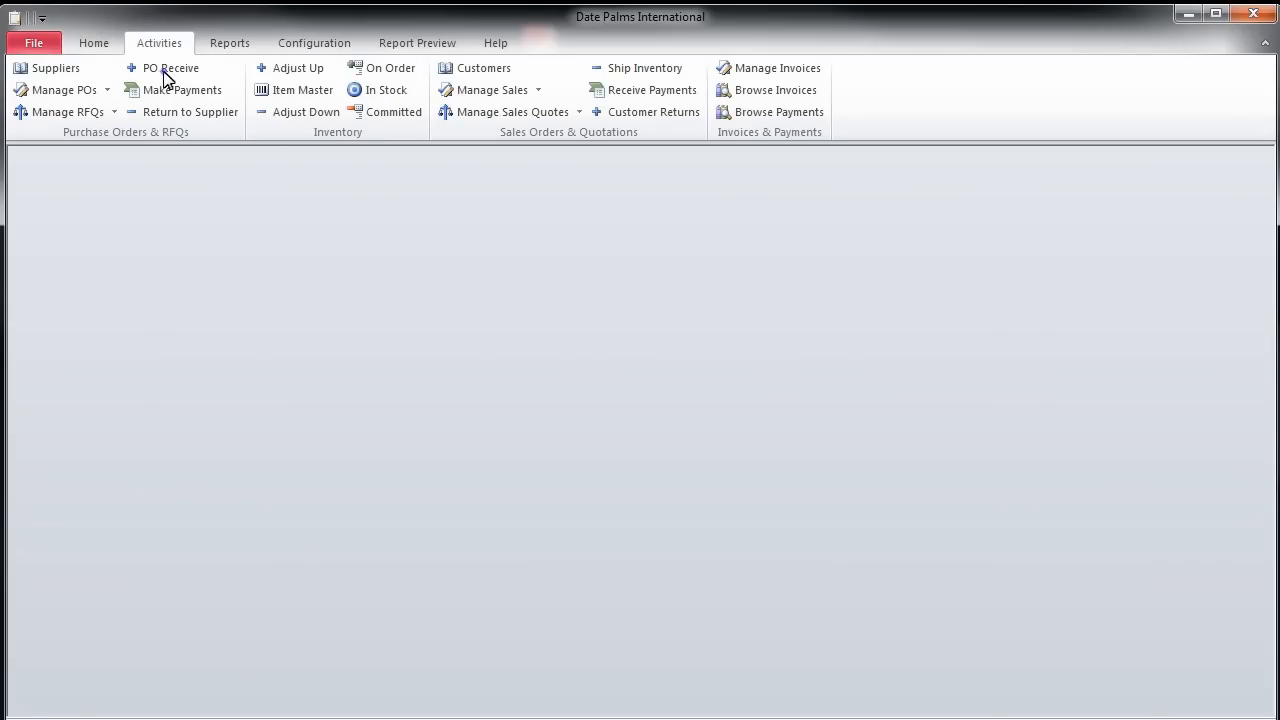
- Start PO receiving and choose order P5032 from ABC Company
click(172, 68)
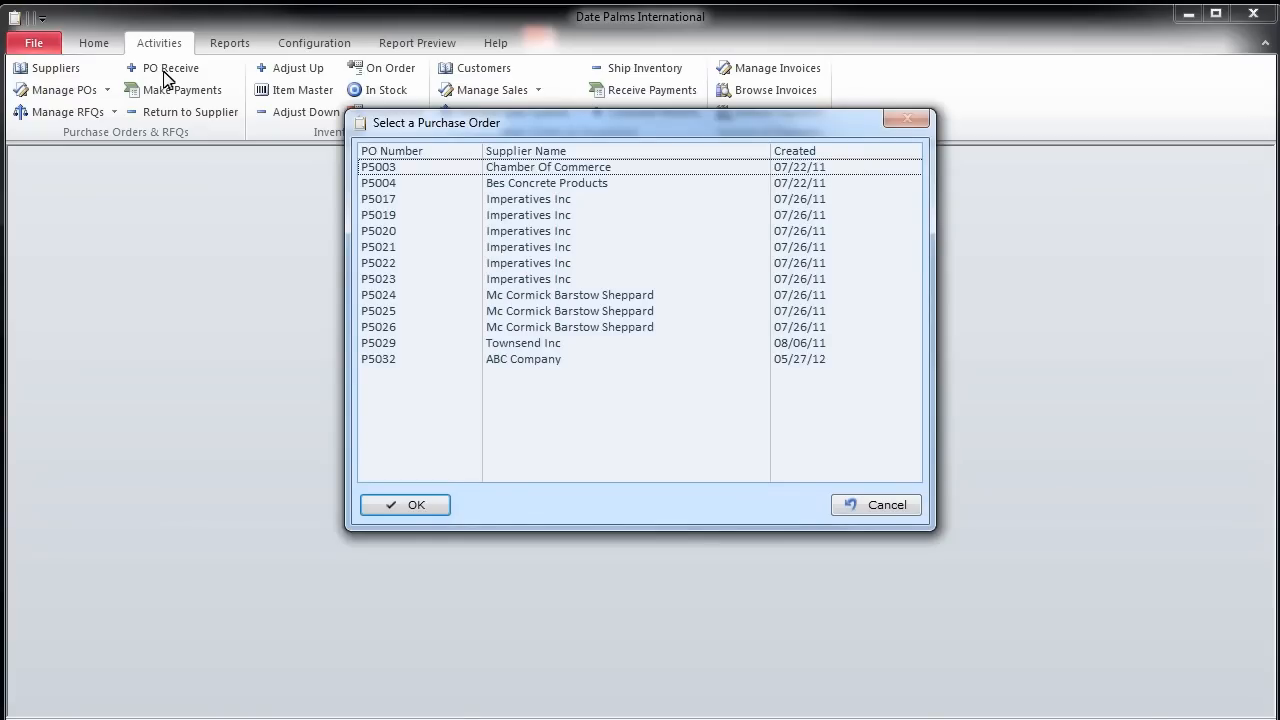
mouse_move(230, 78)
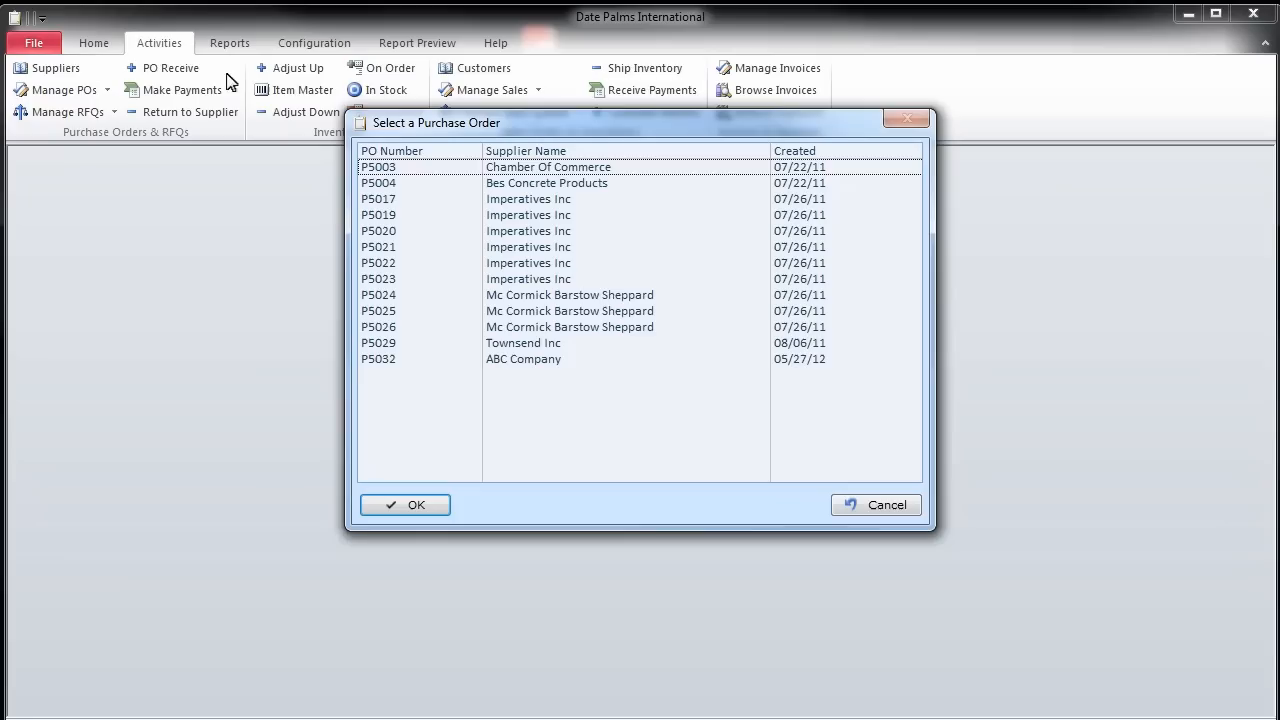
mouse_move(545, 368)
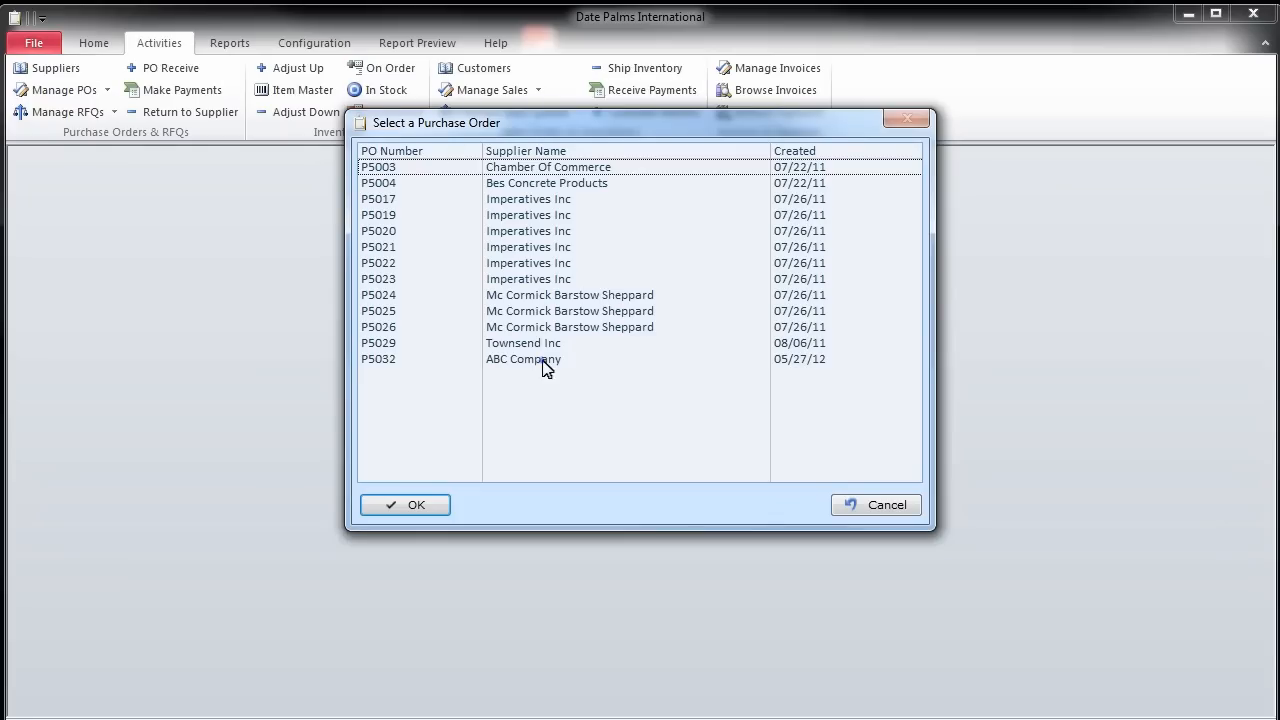
click(523, 359)
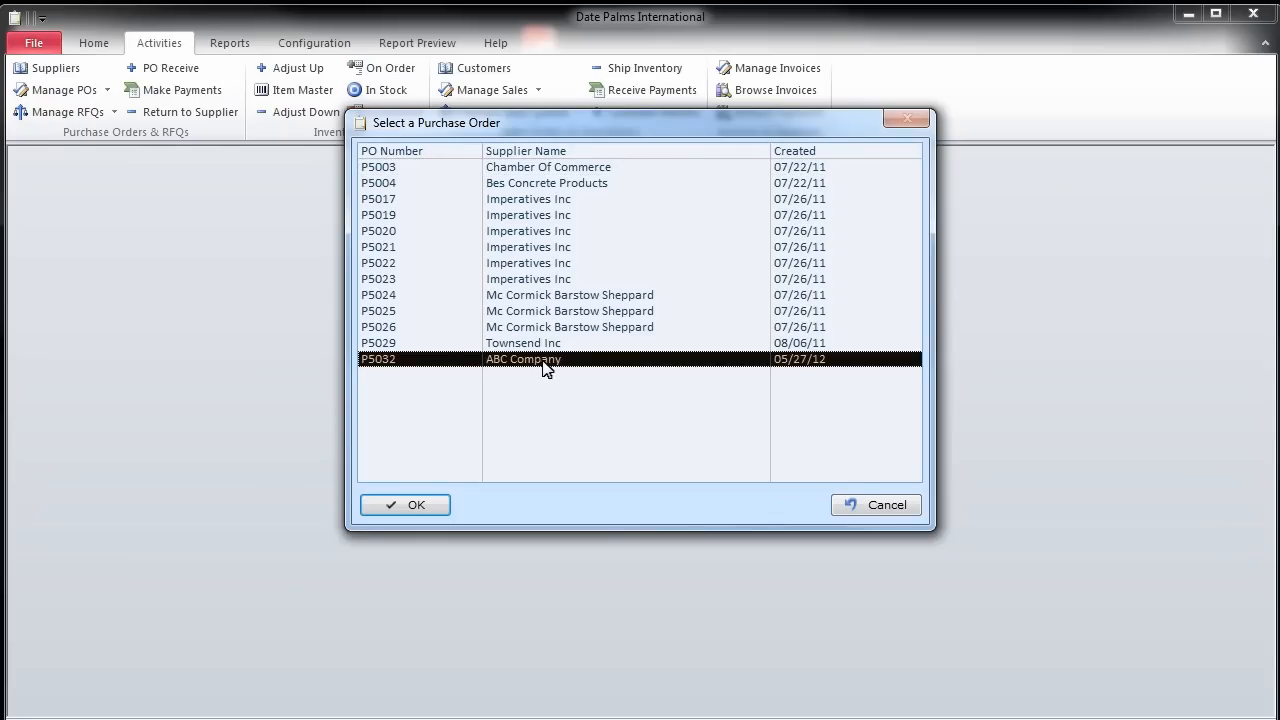
click(405, 504)
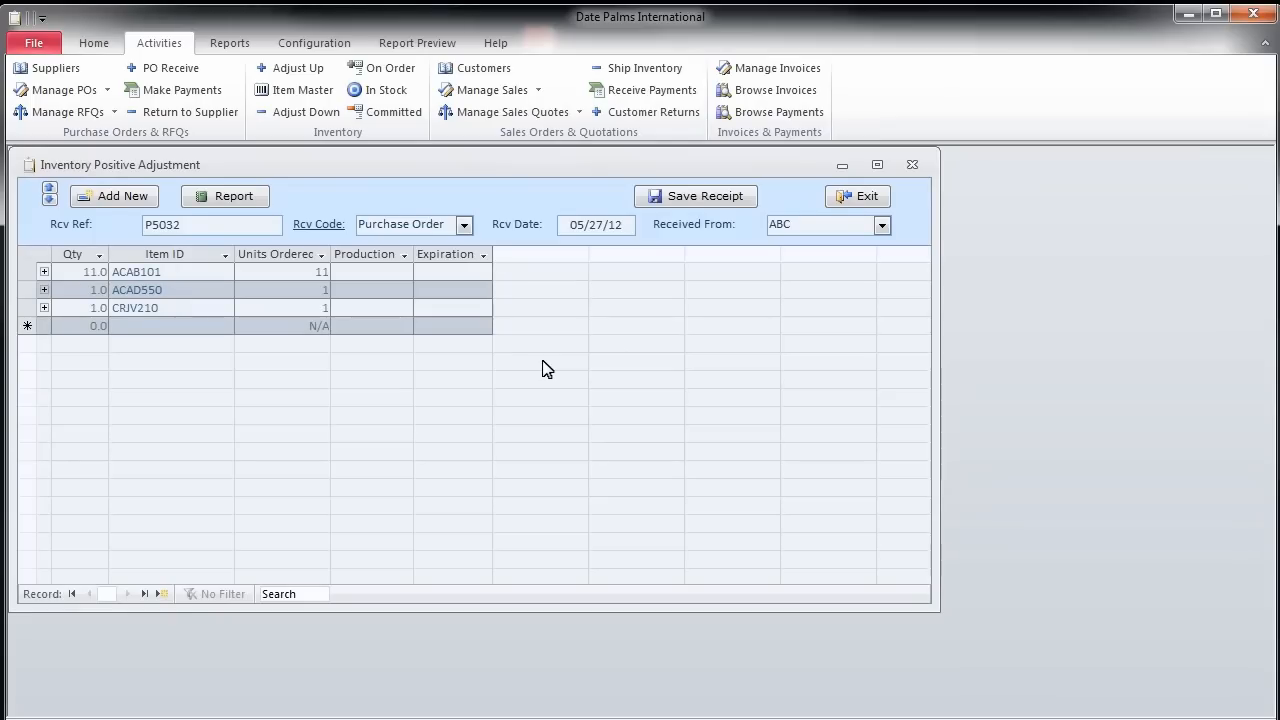
mouse_move(675, 196)
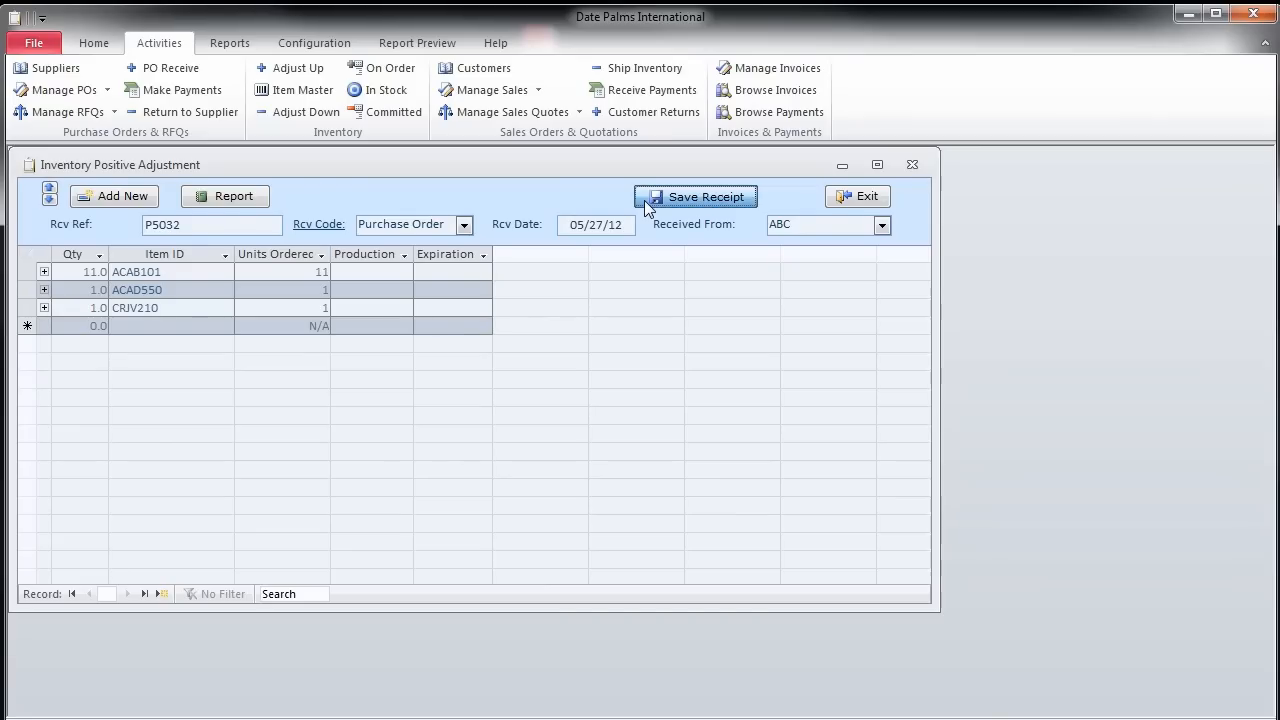
mouse_move(193, 225)
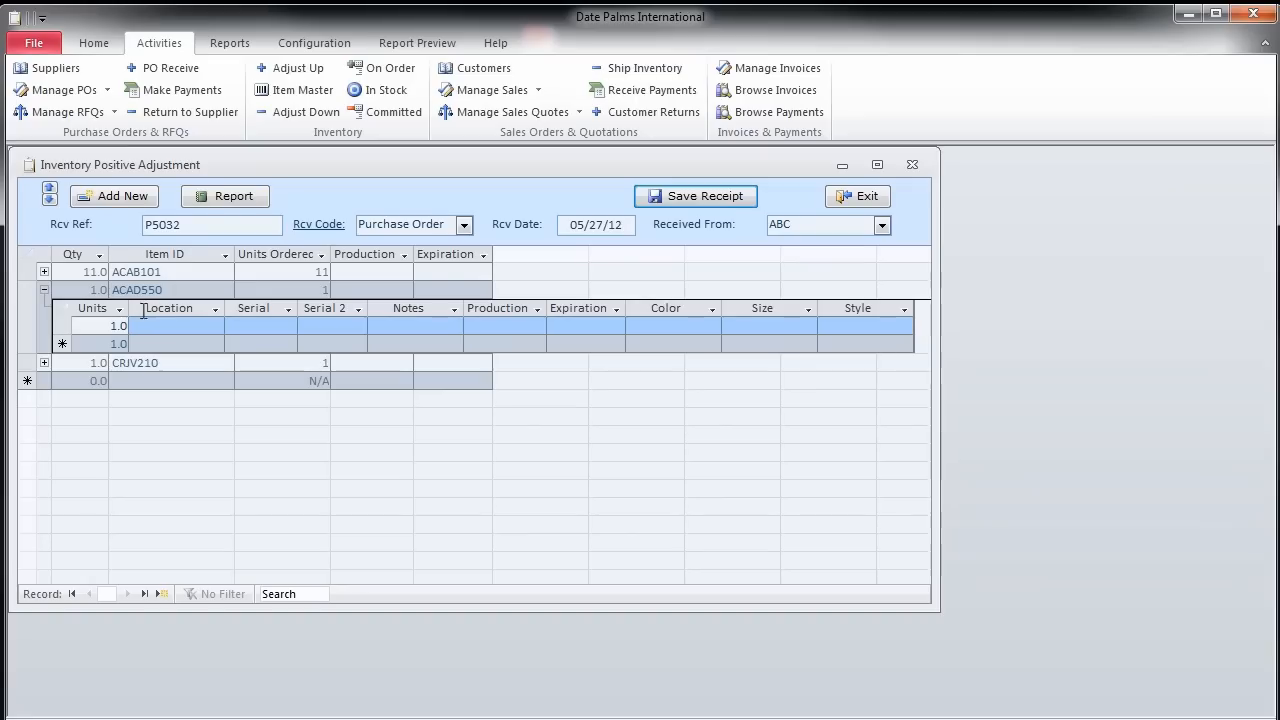
- Assign ACAD550 to storage location A12 on the P5032 receipt
click(170, 326)
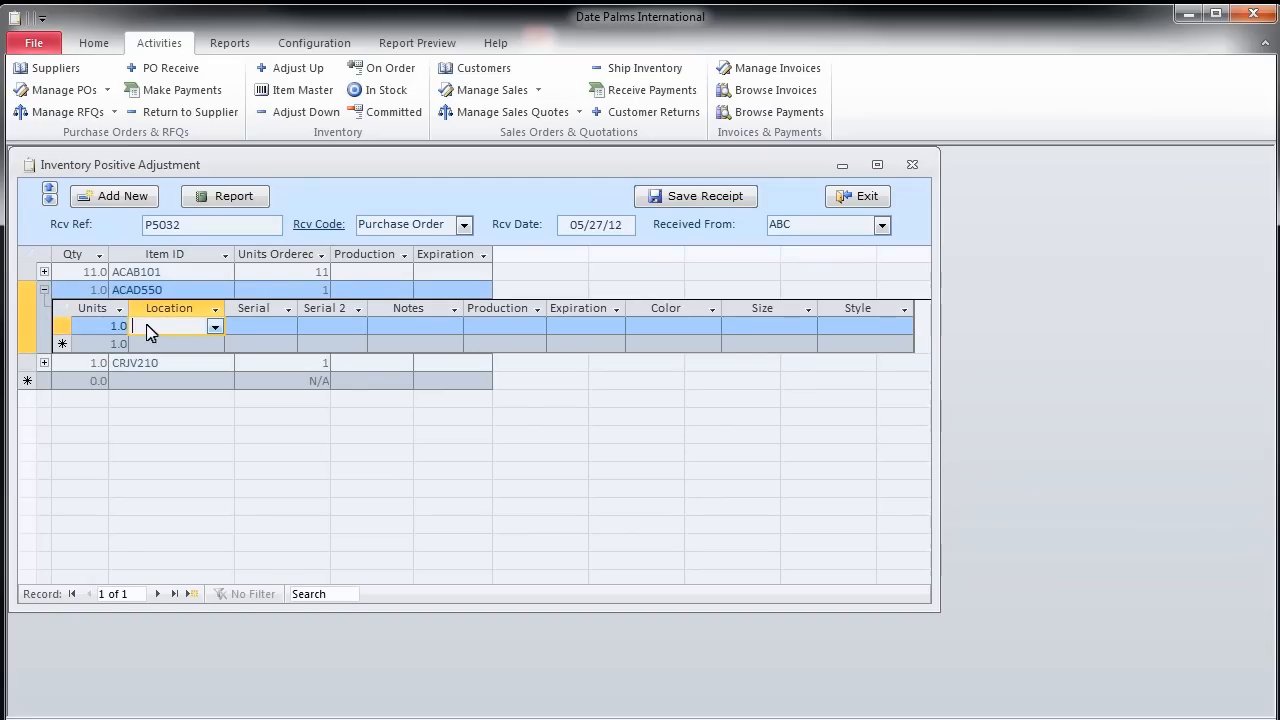
click(215, 326)
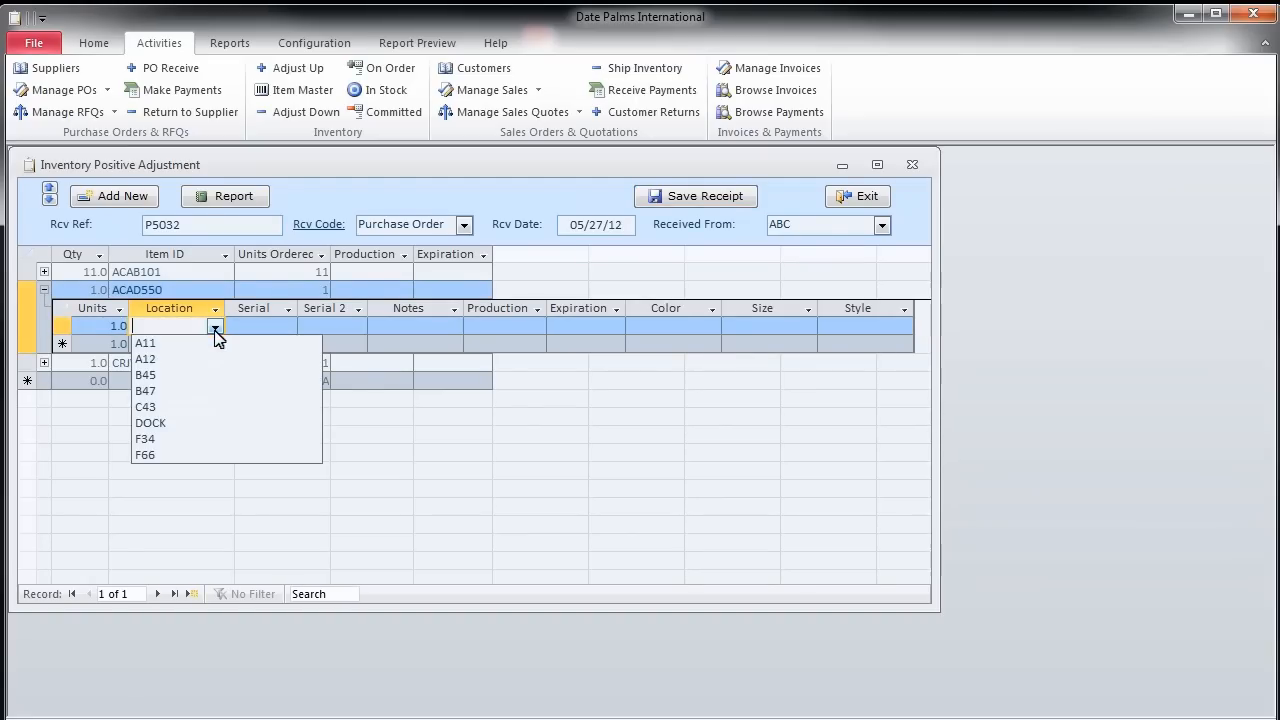
mouse_move(216, 353)
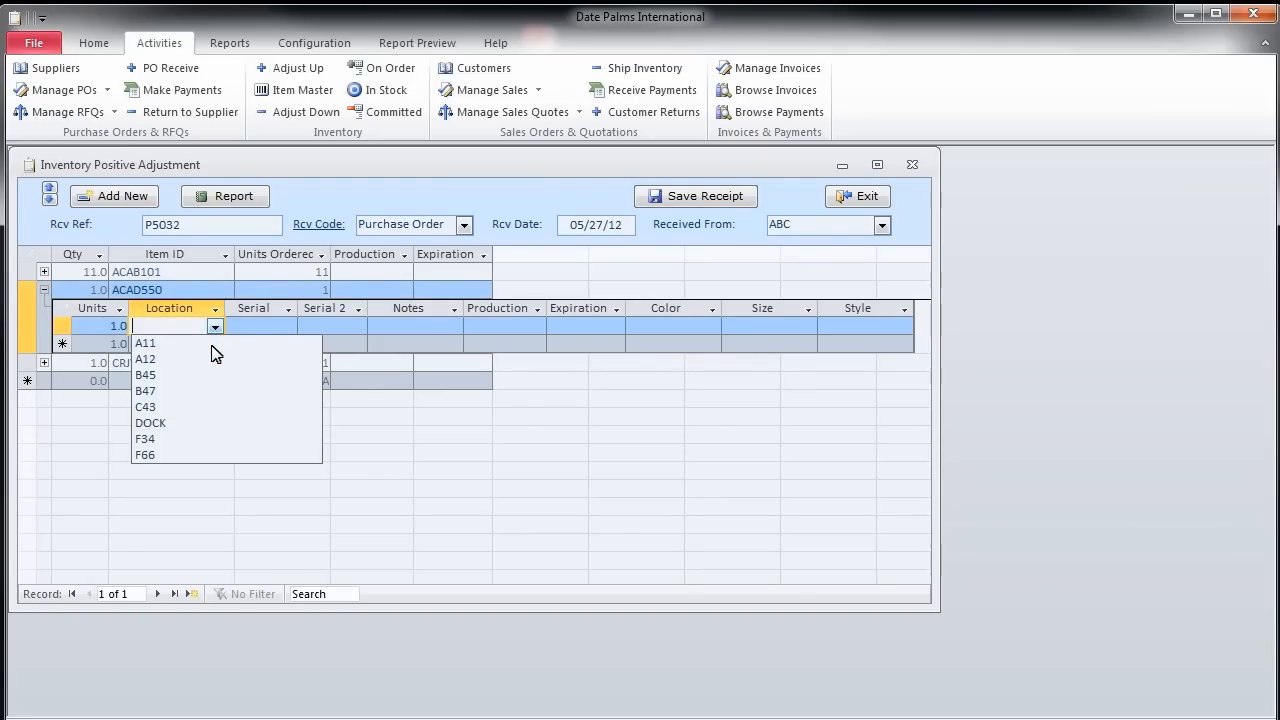
click(145, 358)
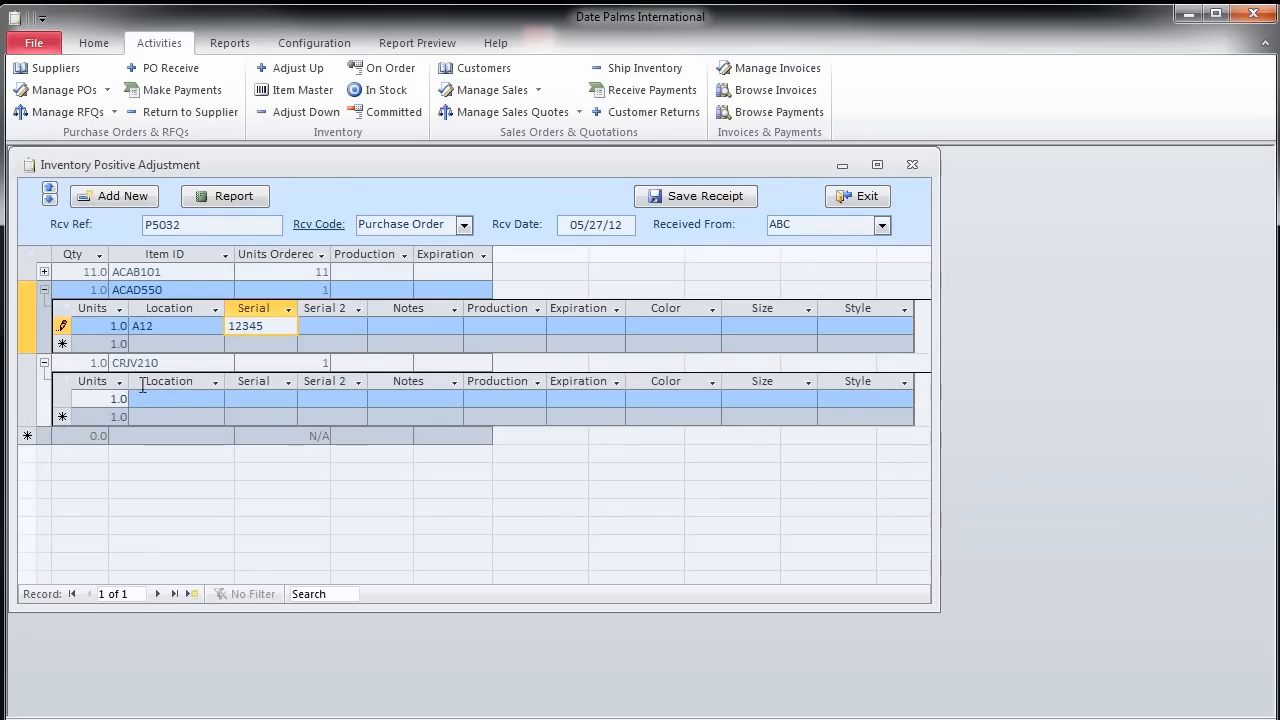
- Assign CRJV210 to location B47 and save the P5032 receipt
click(90, 398)
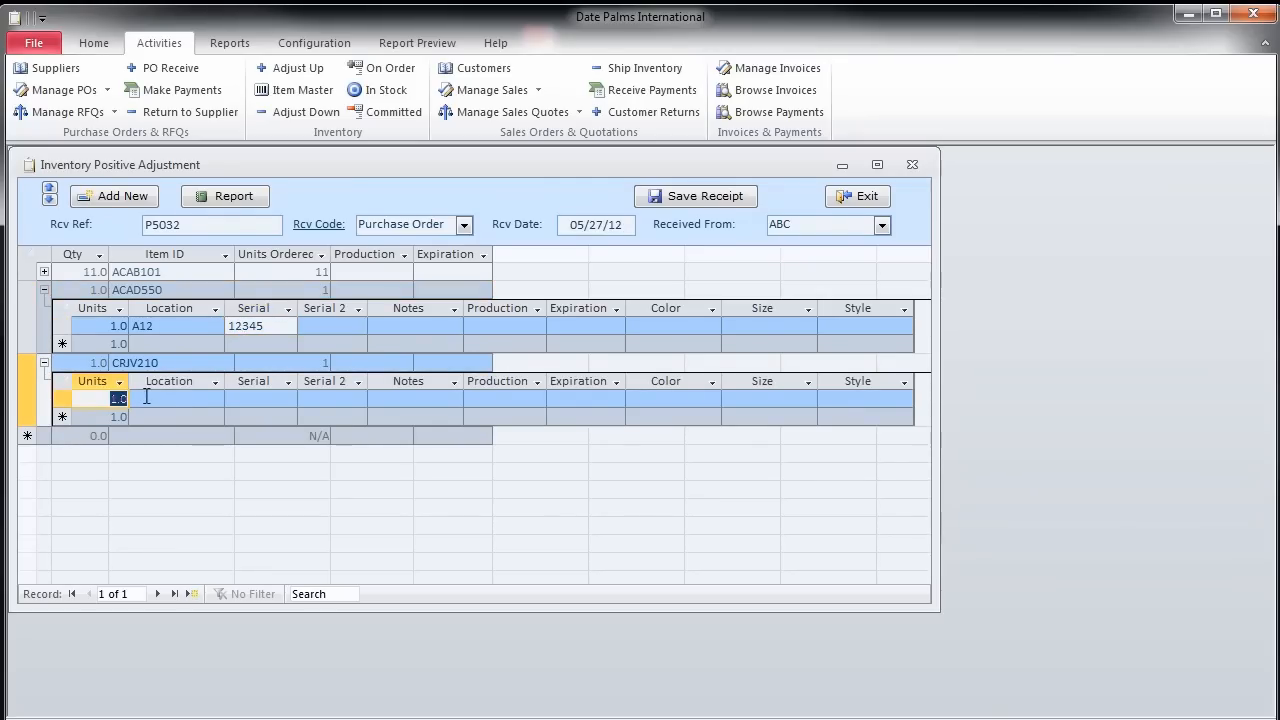
click(216, 398)
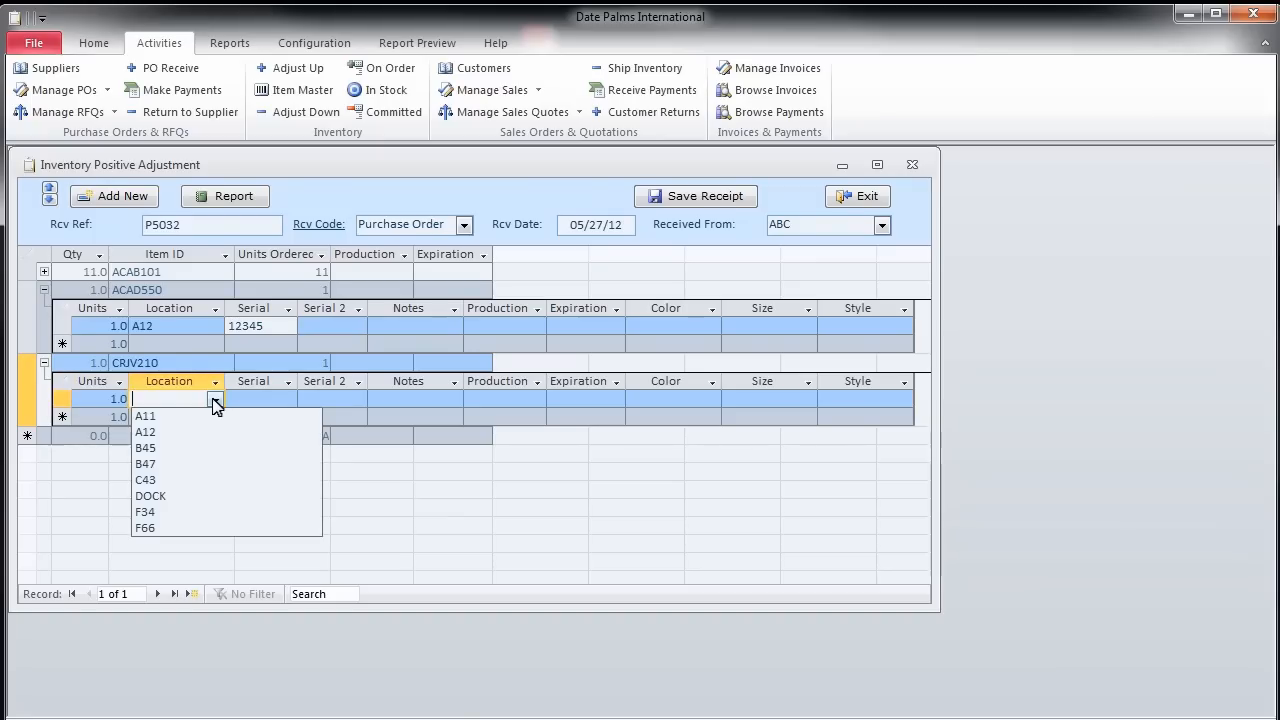
mouse_move(193, 446)
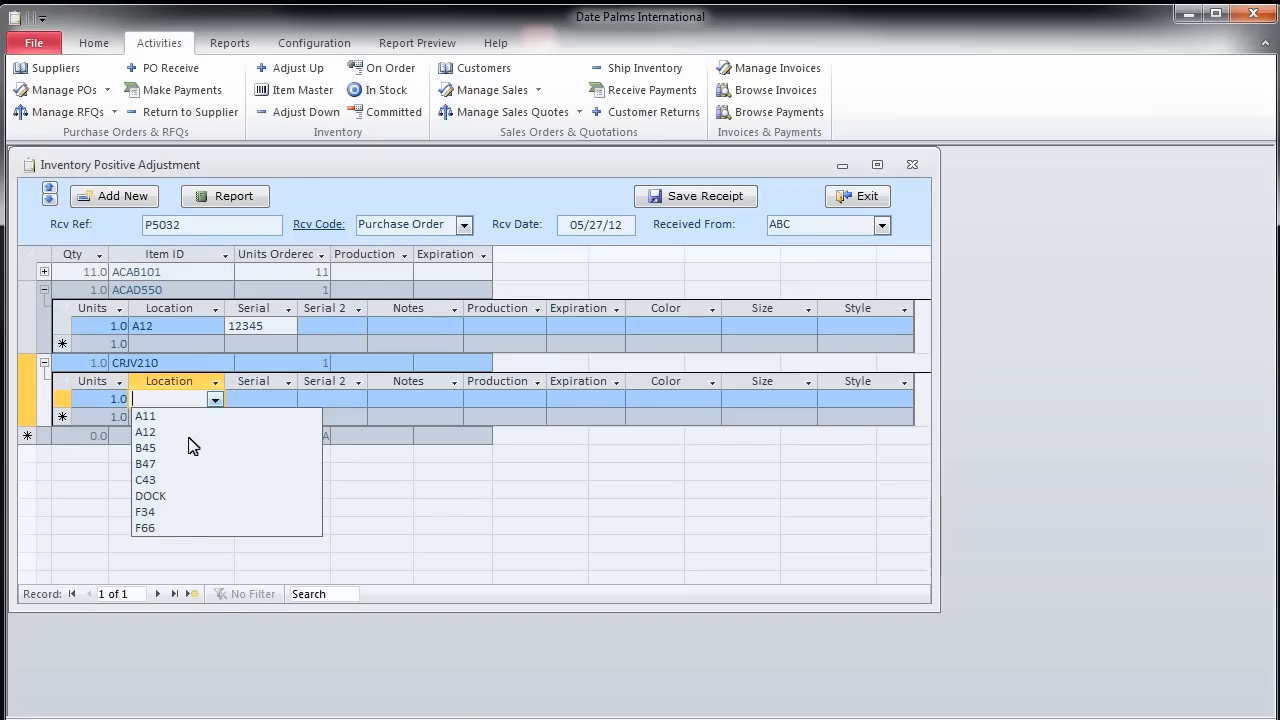
click(146, 463)
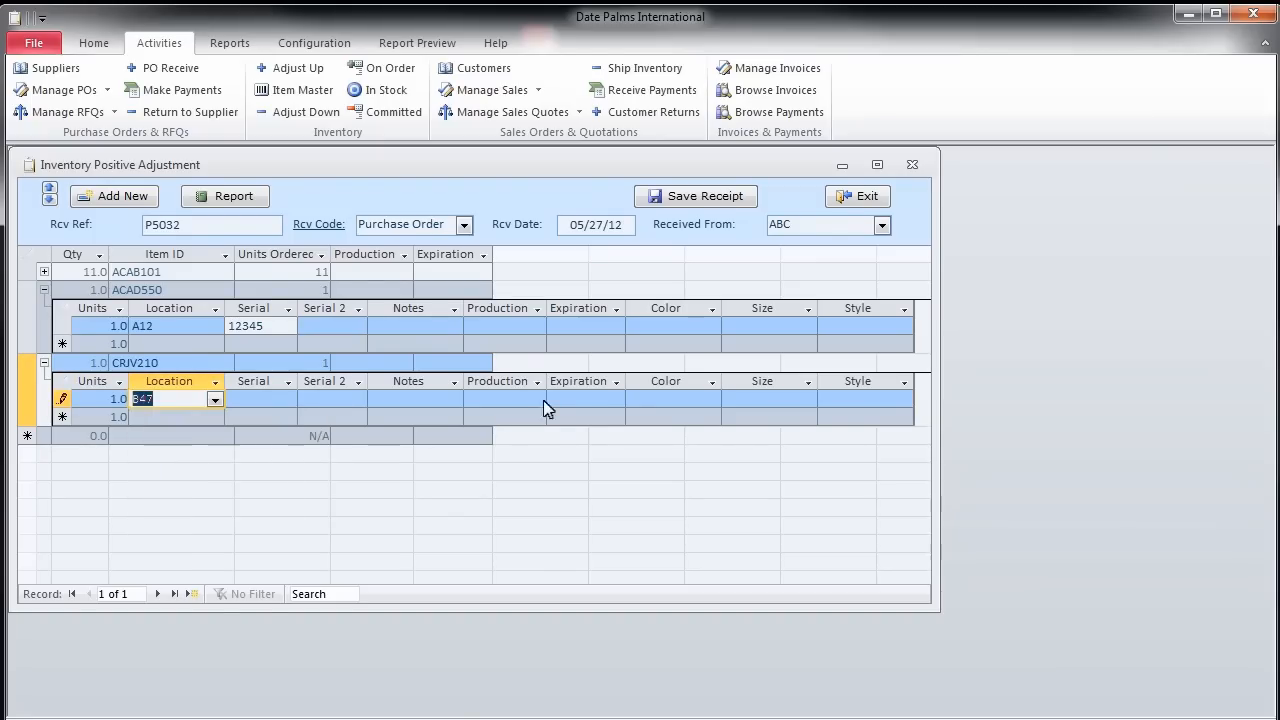
click(695, 196)
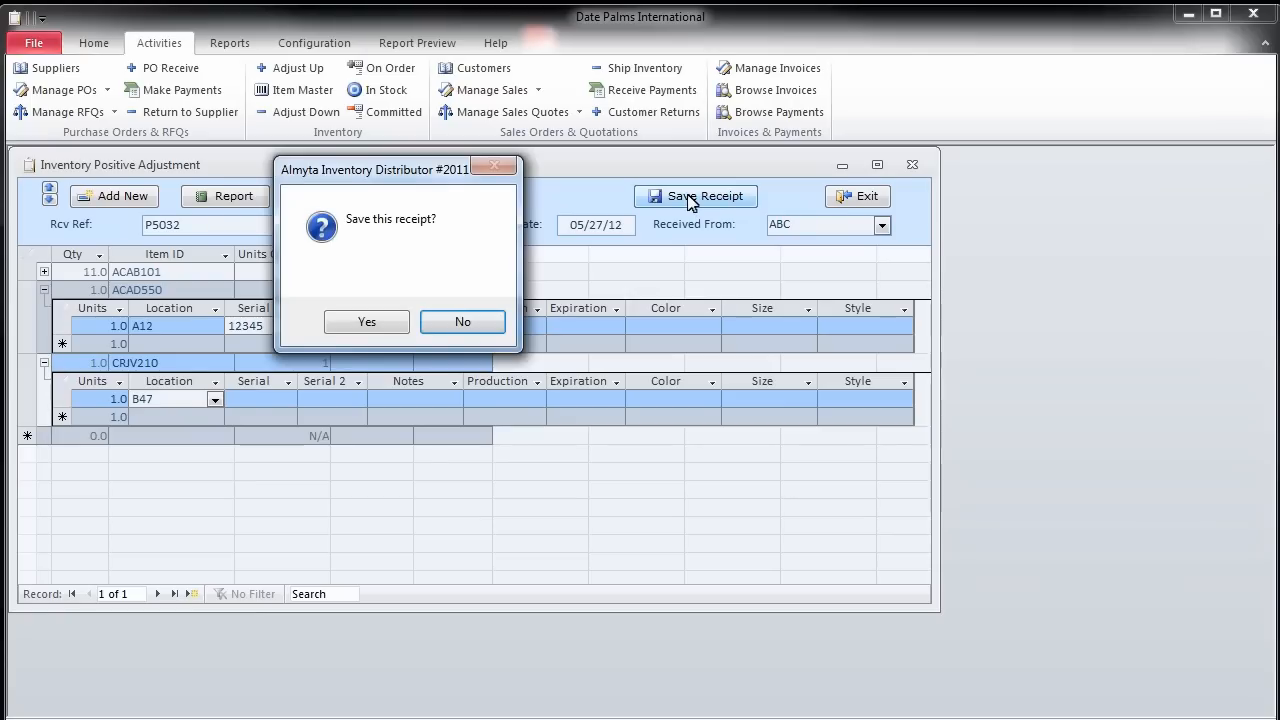